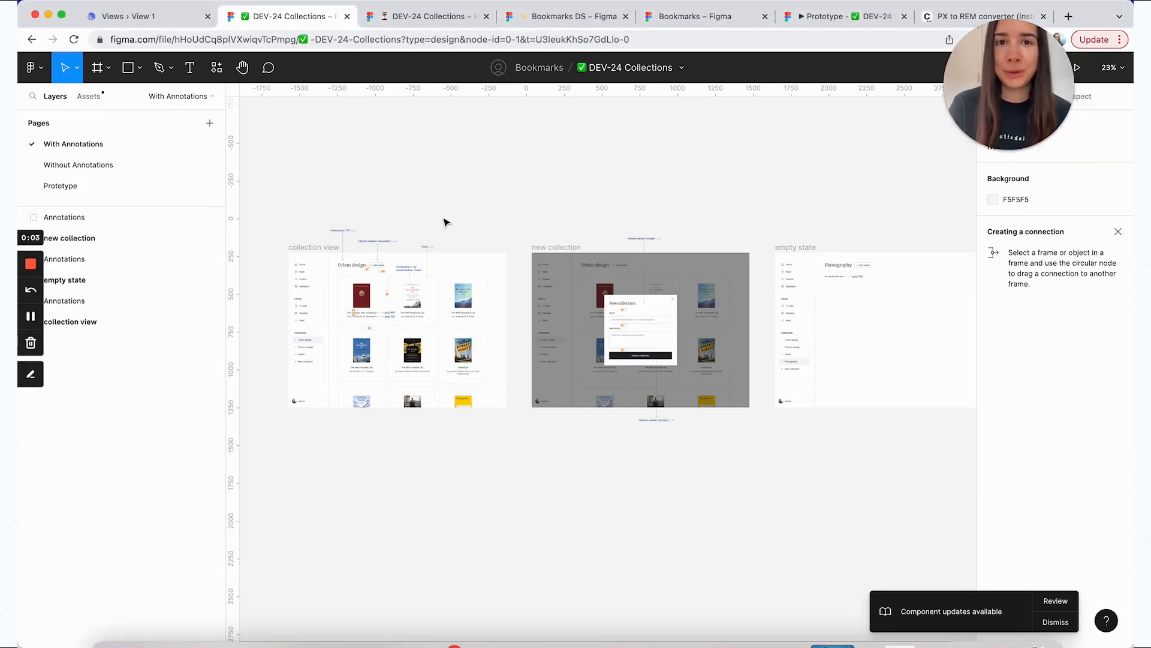
- Bring up the team's Linear board with DEV-24 Collections In Progress
{"action": "left_click", "coordinate": [132, 16]}
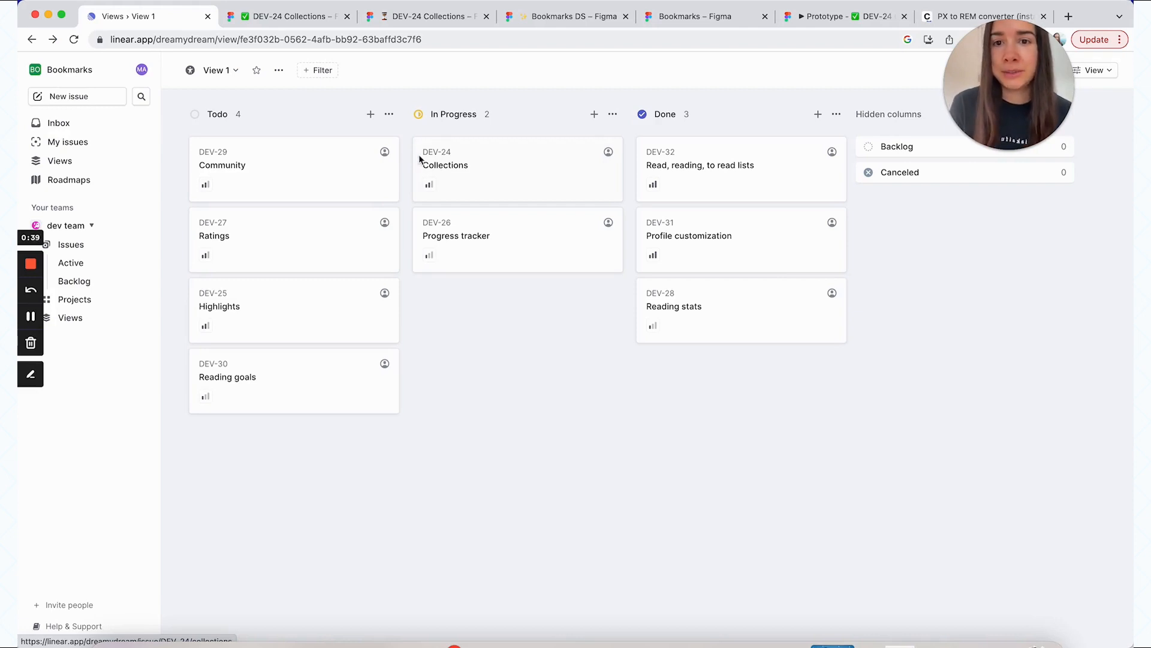
- Check the in-progress DEV-24 Collections file, then return to the finished annotated file
{"action": "left_click", "coordinate": [444, 165]}
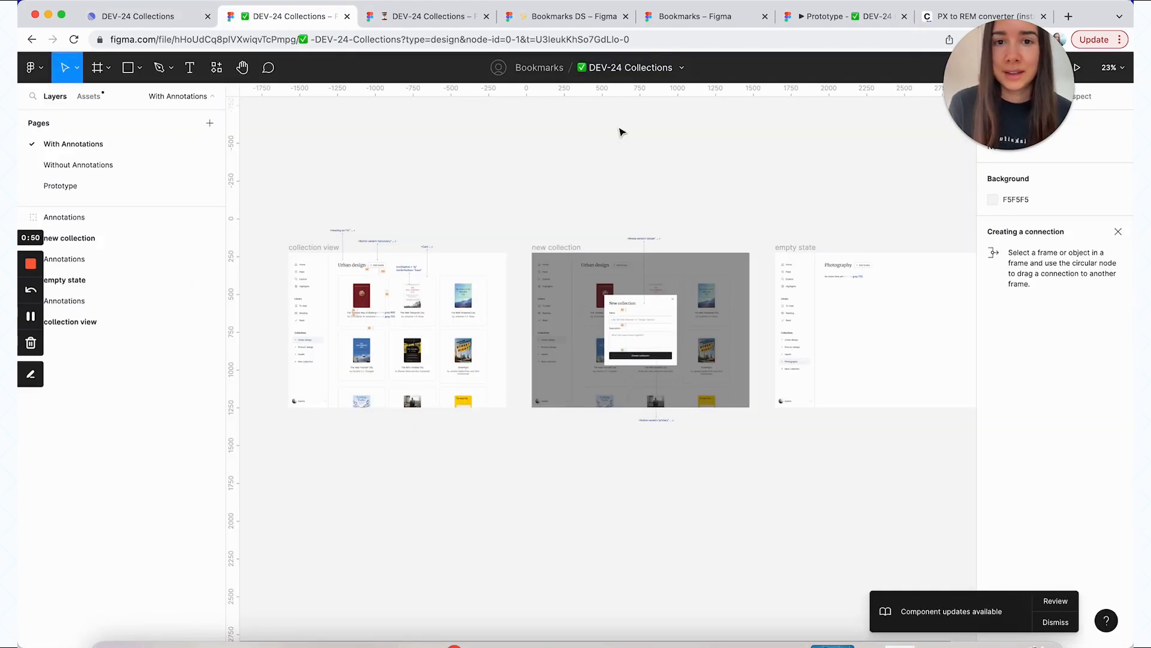
{"action": "mouse_move", "coordinate": [659, 74]}
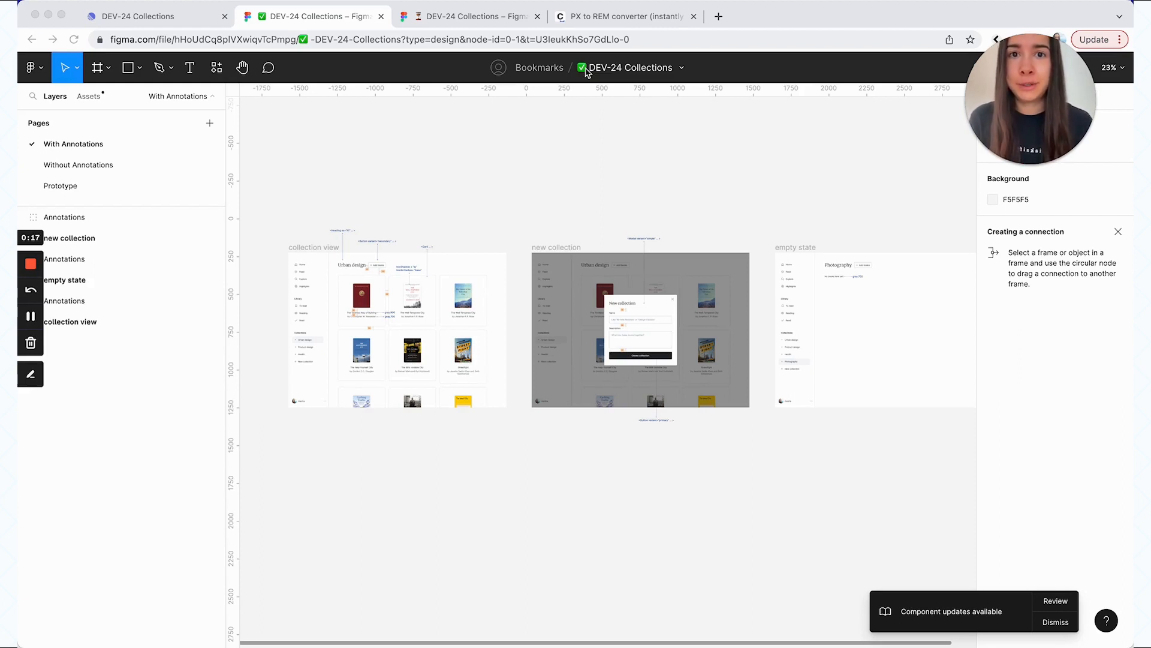
{"action": "mouse_move", "coordinate": [639, 162]}
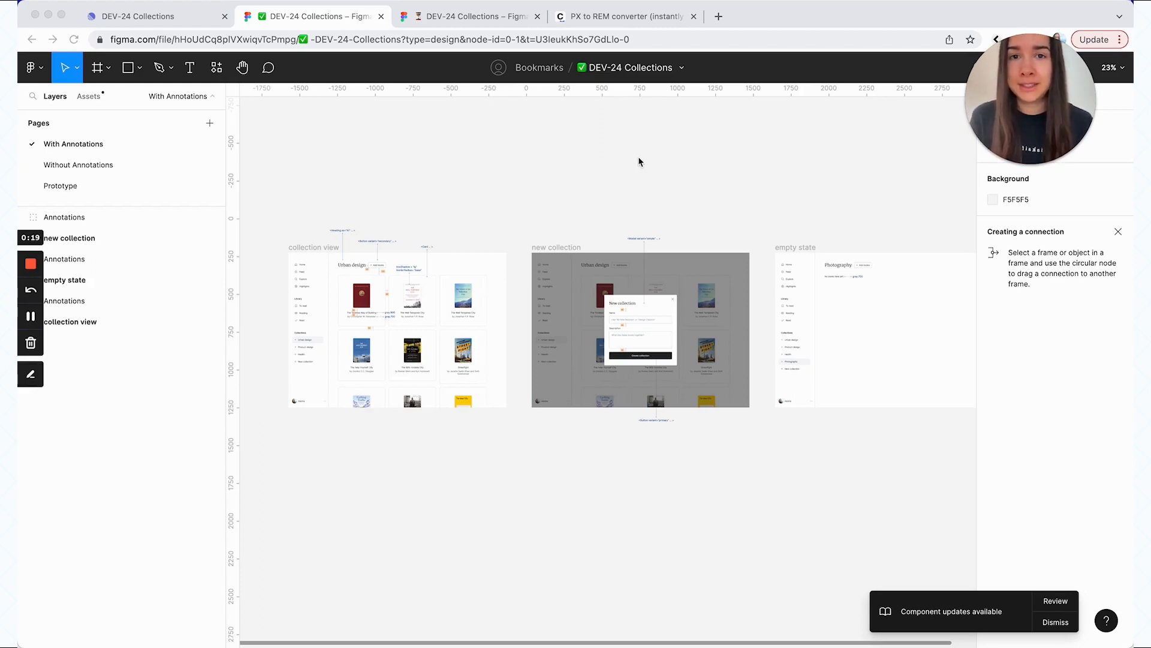
{"action": "mouse_move", "coordinate": [587, 181]}
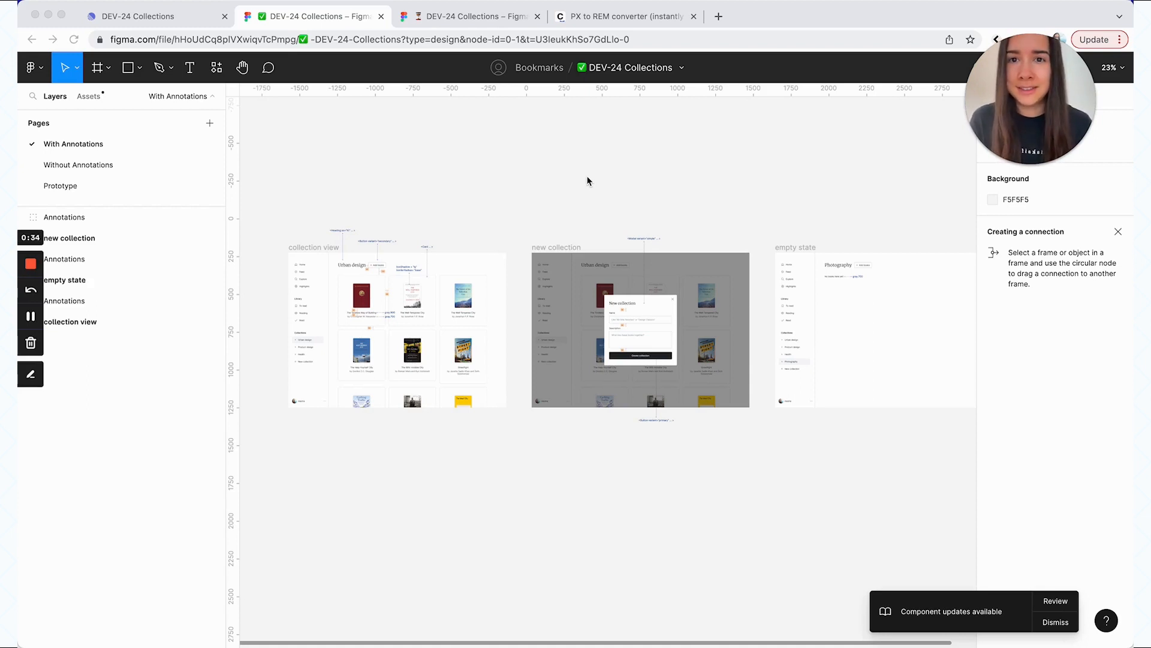
{"action": "left_click", "coordinate": [470, 16]}
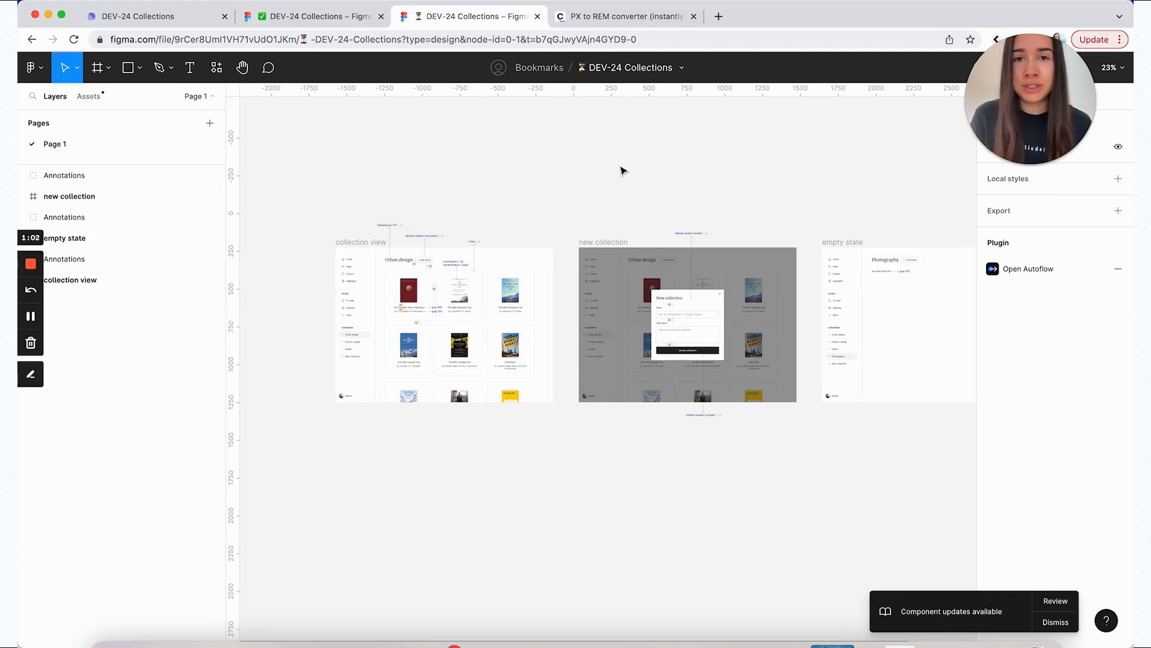
{"action": "left_click", "coordinate": [312, 16]}
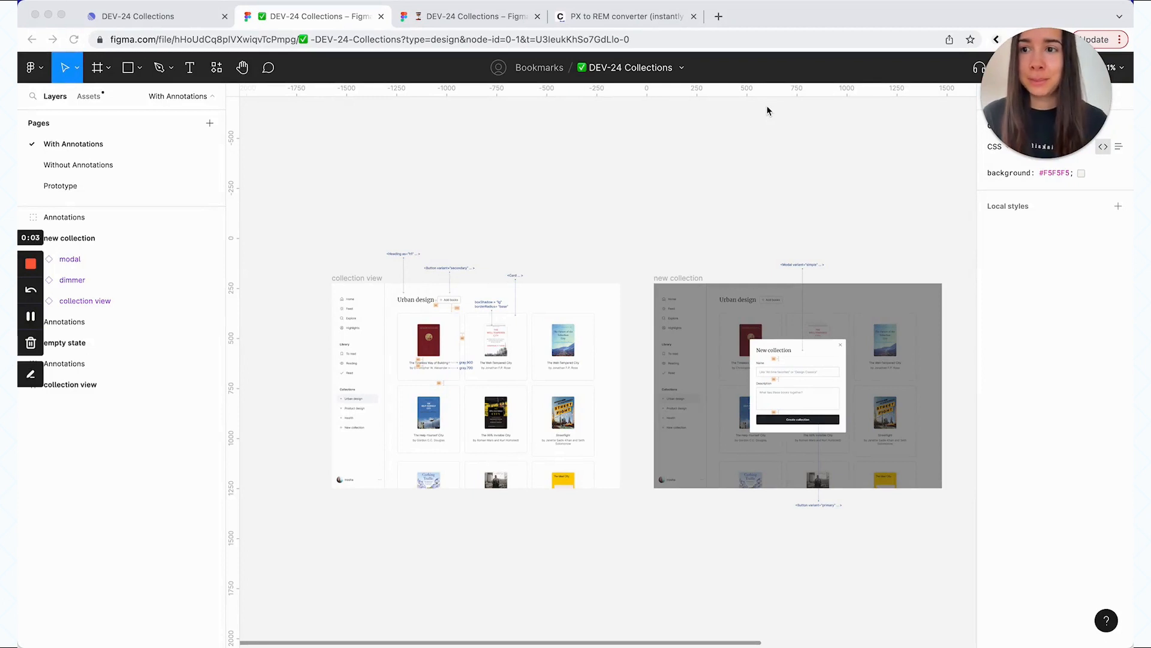
{"action": "mouse_move", "coordinate": [216, 186]}
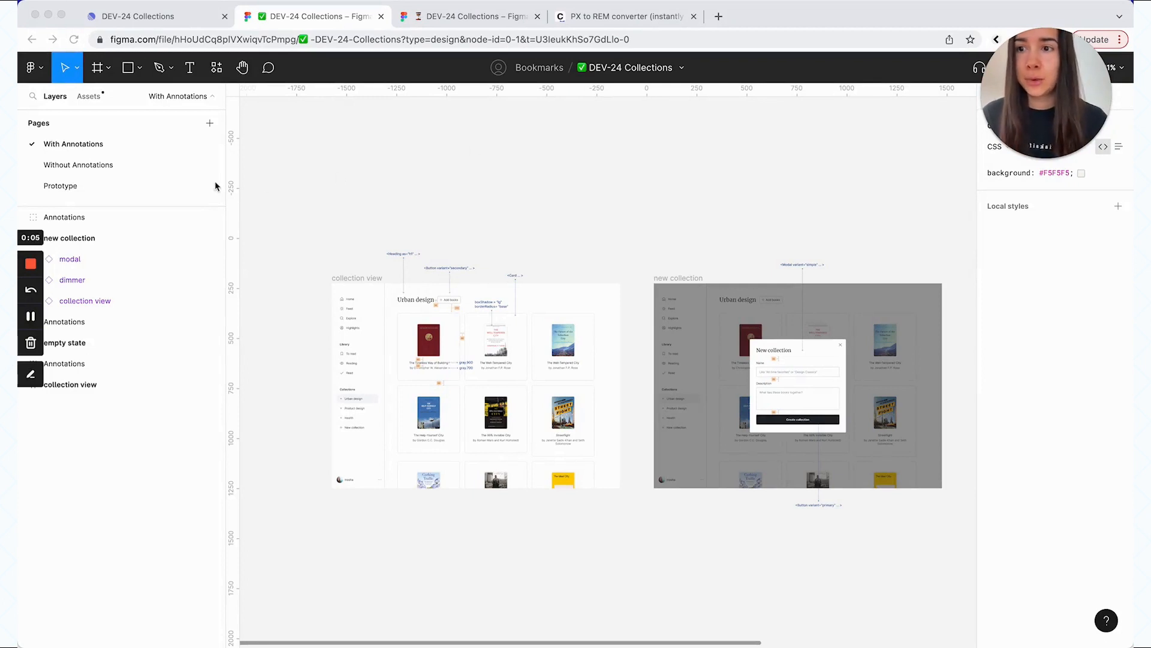
{"action": "mouse_move", "coordinate": [103, 172]}
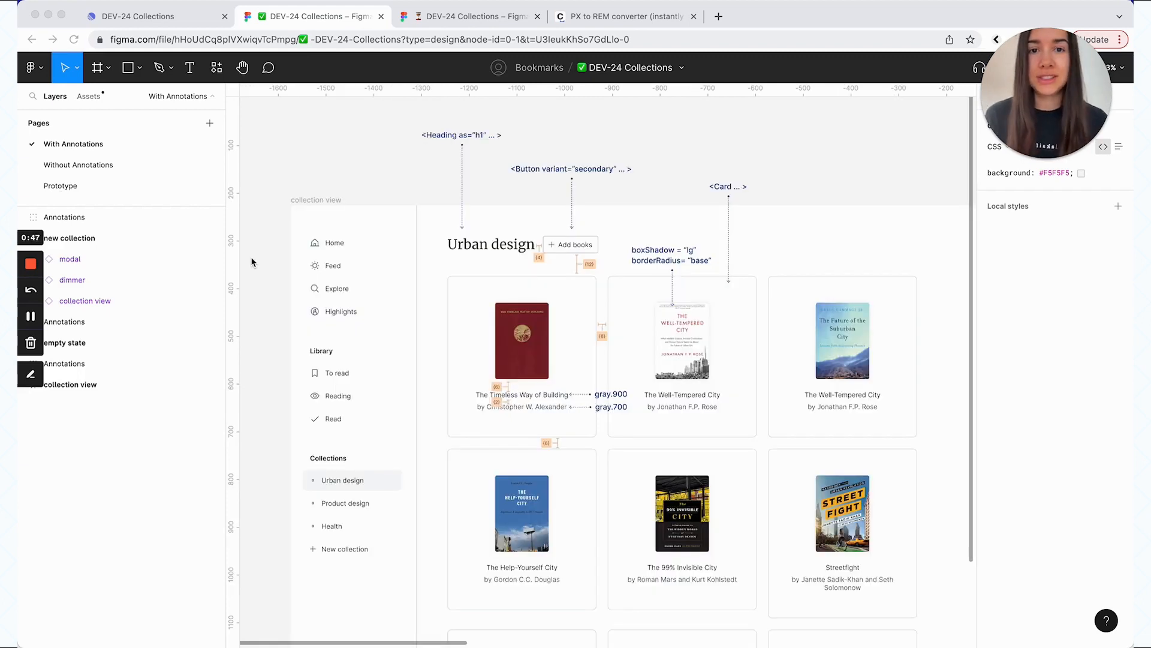
{"action": "mouse_move", "coordinate": [242, 221]}
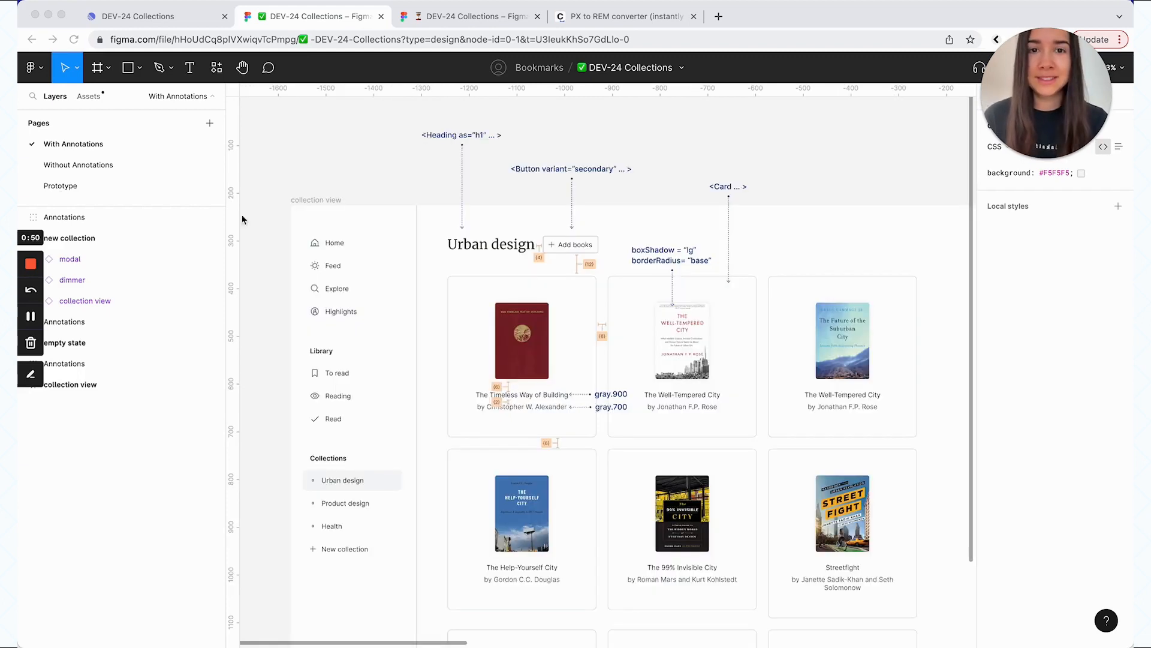
{"action": "mouse_move", "coordinate": [822, 153]}
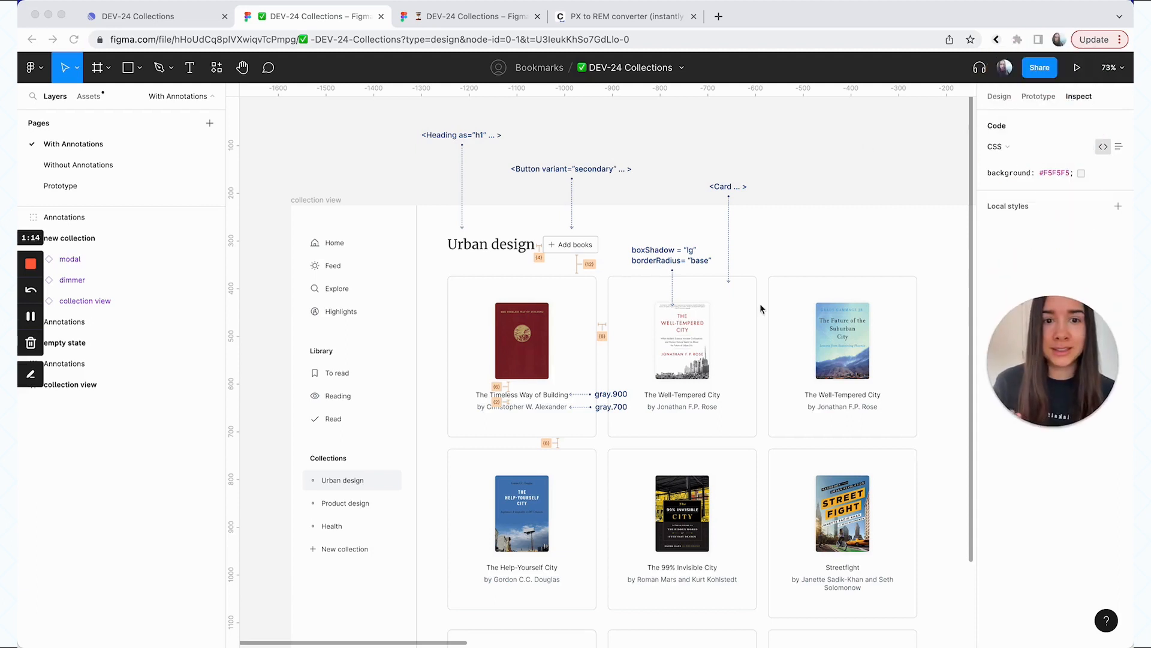
- Inspect the book card, its container, the collection view frame and the Annotations group in code view
{"action": "left_click", "coordinate": [681, 338]}
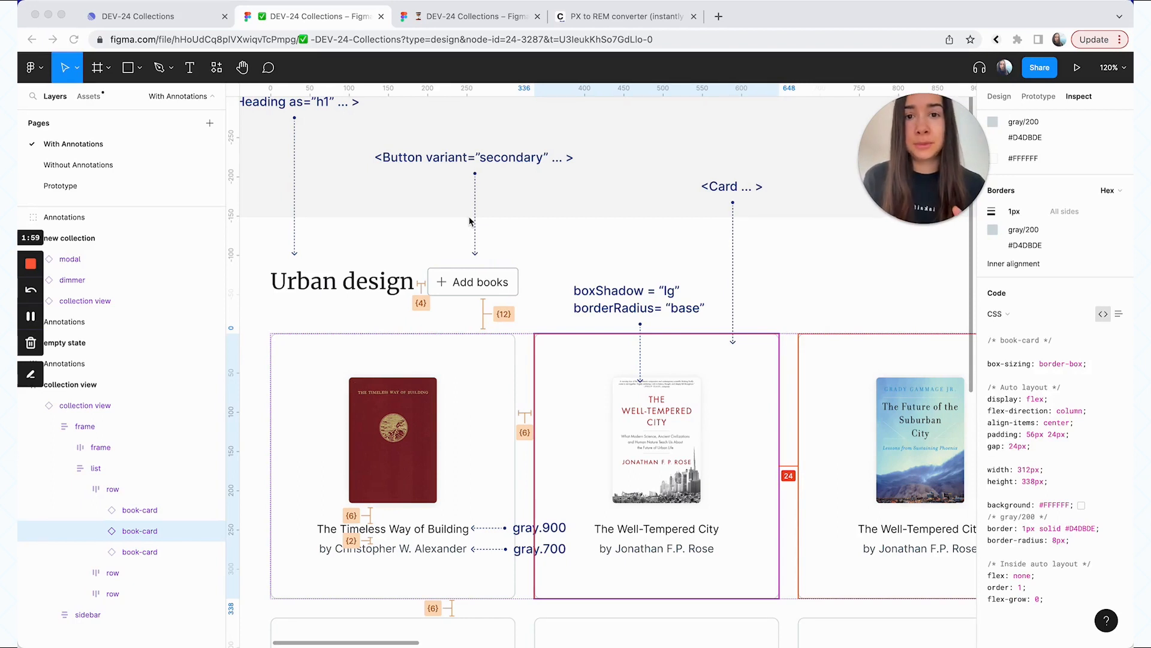
{"action": "mouse_move", "coordinate": [822, 188]}
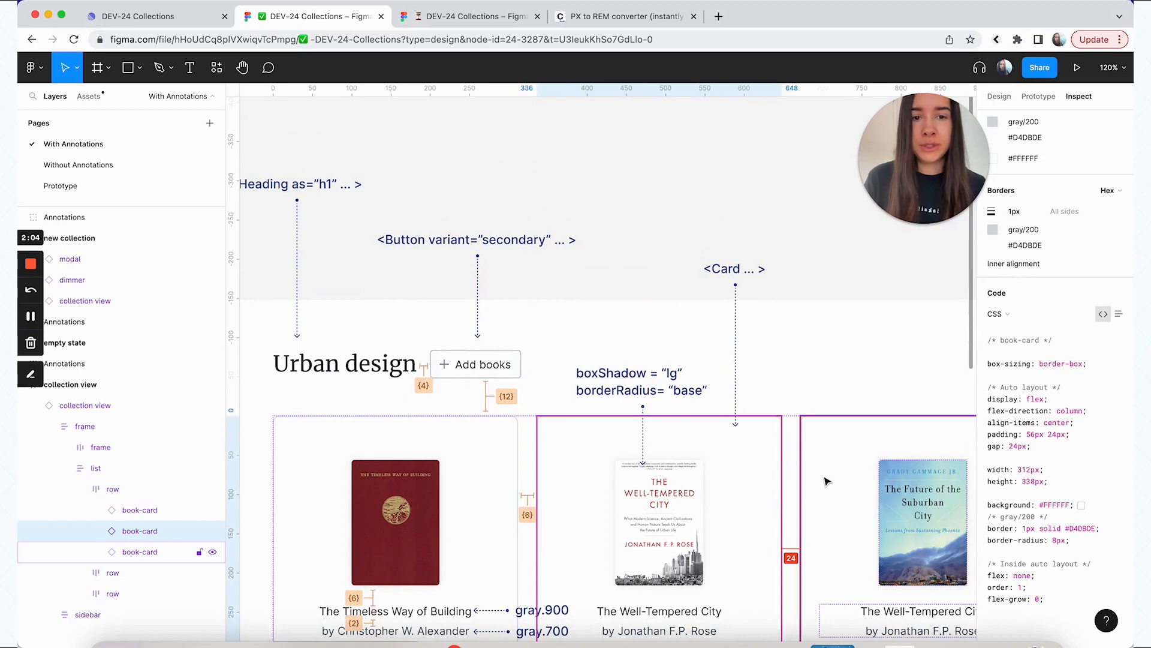
{"action": "left_click", "coordinate": [84, 425]}
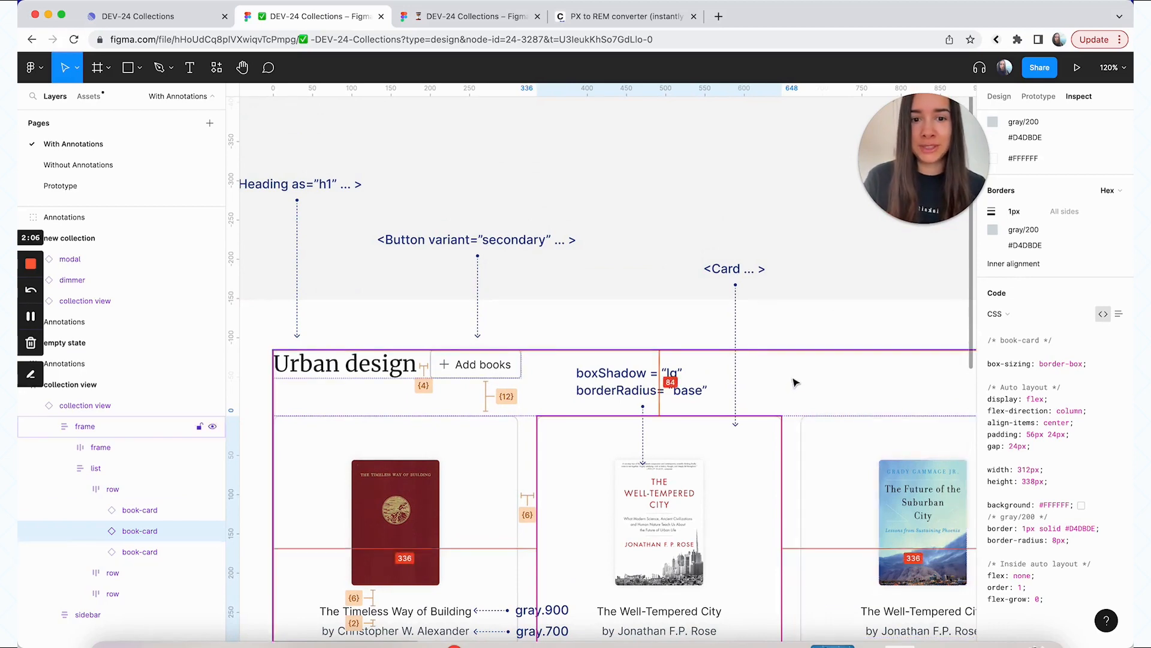
{"action": "left_click", "coordinate": [84, 458]}
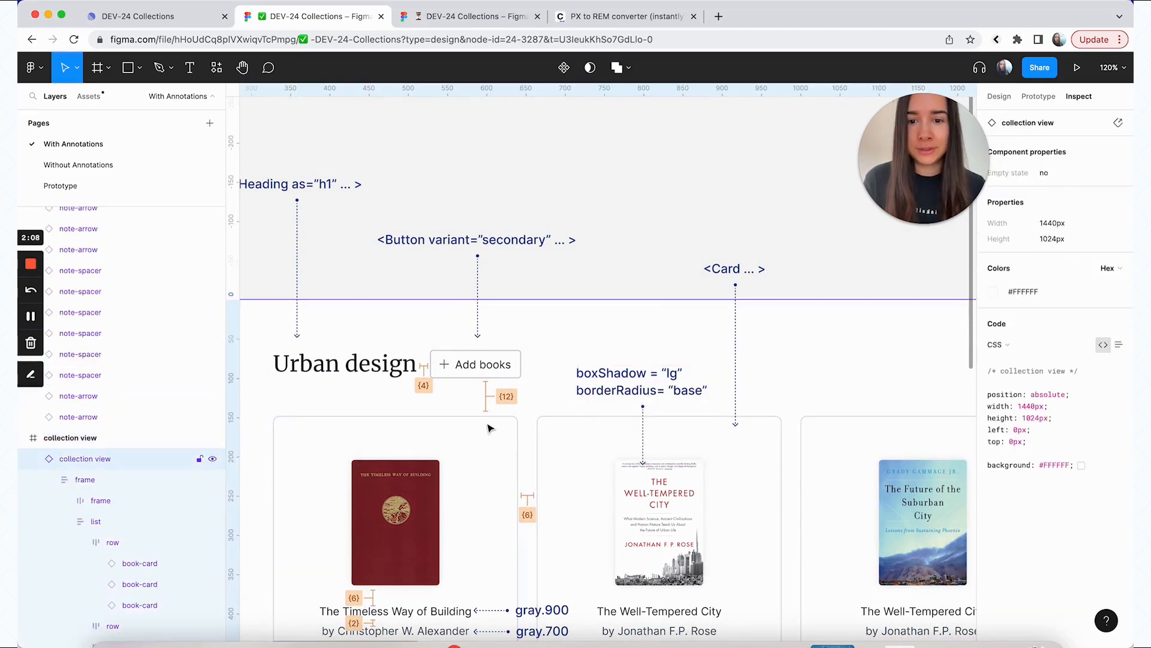
{"action": "left_click", "coordinate": [346, 362]}
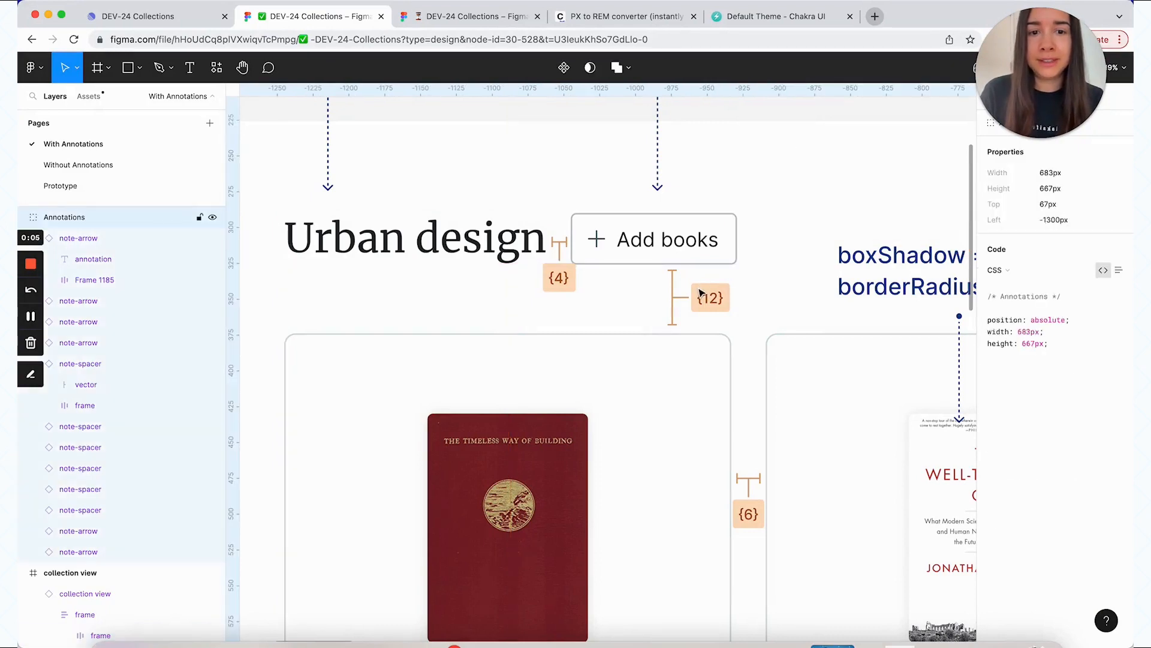
- Read the heading row's 16px gap, then view the Chakra UI spacing scale reference
{"action": "left_click", "coordinate": [707, 297]}
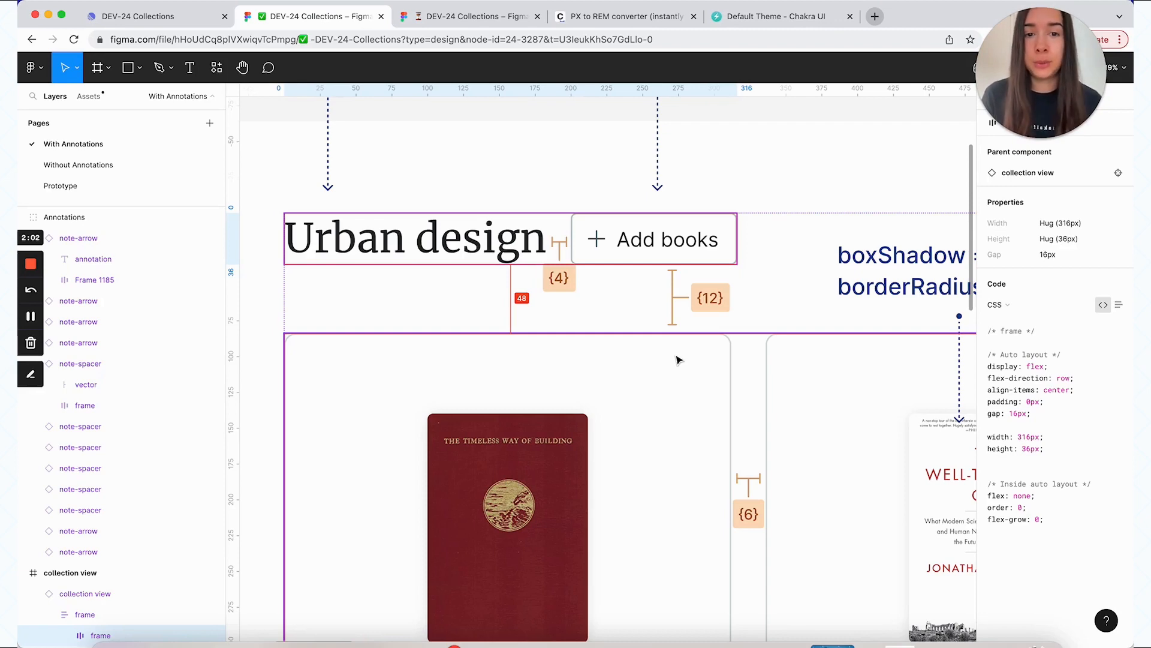
{"action": "left_click", "coordinate": [767, 16]}
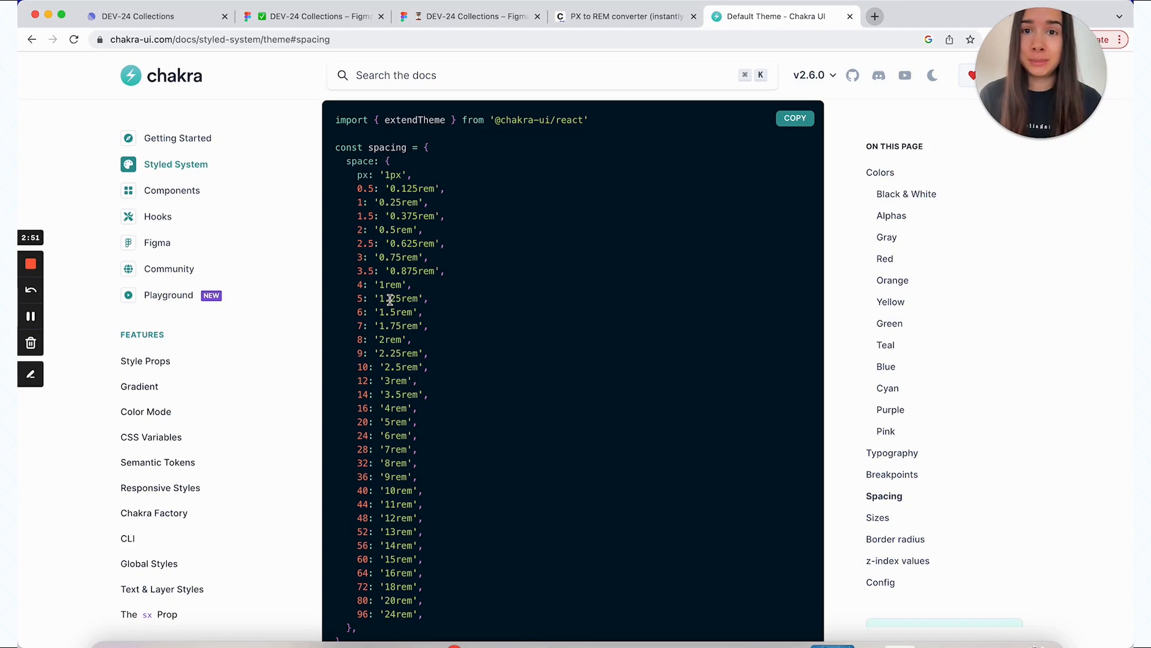
- Convert 24 px to 1.5 rem with the PX to REM converter and return to the Figma file
{"action": "left_click", "coordinate": [312, 15]}
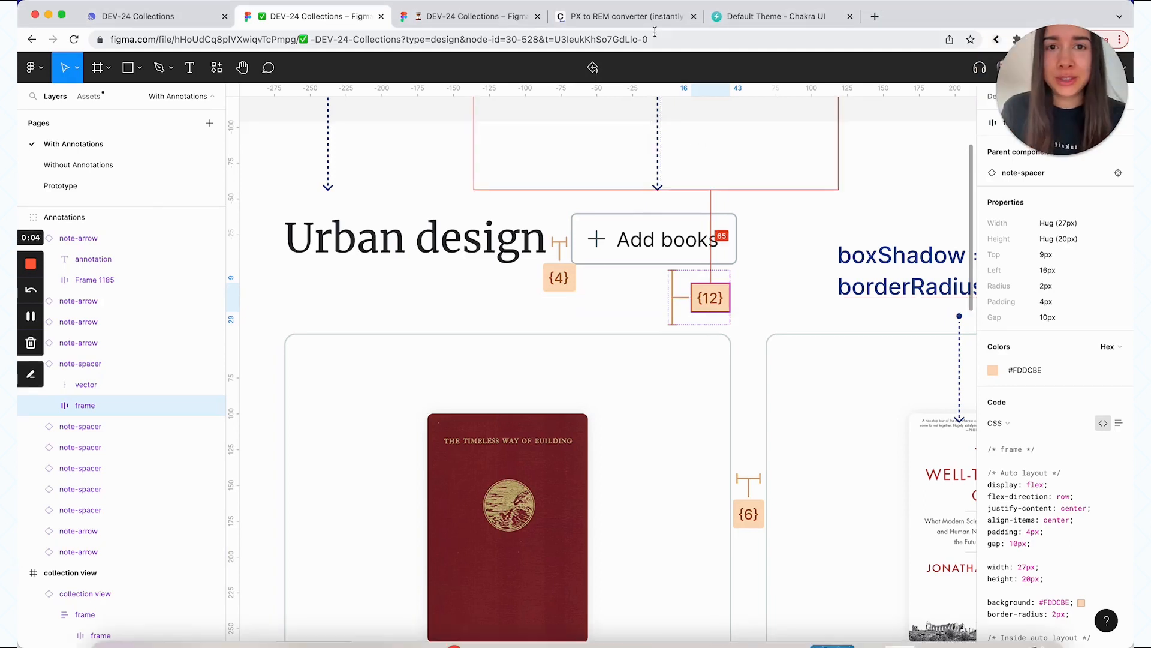
{"action": "left_click", "coordinate": [625, 16]}
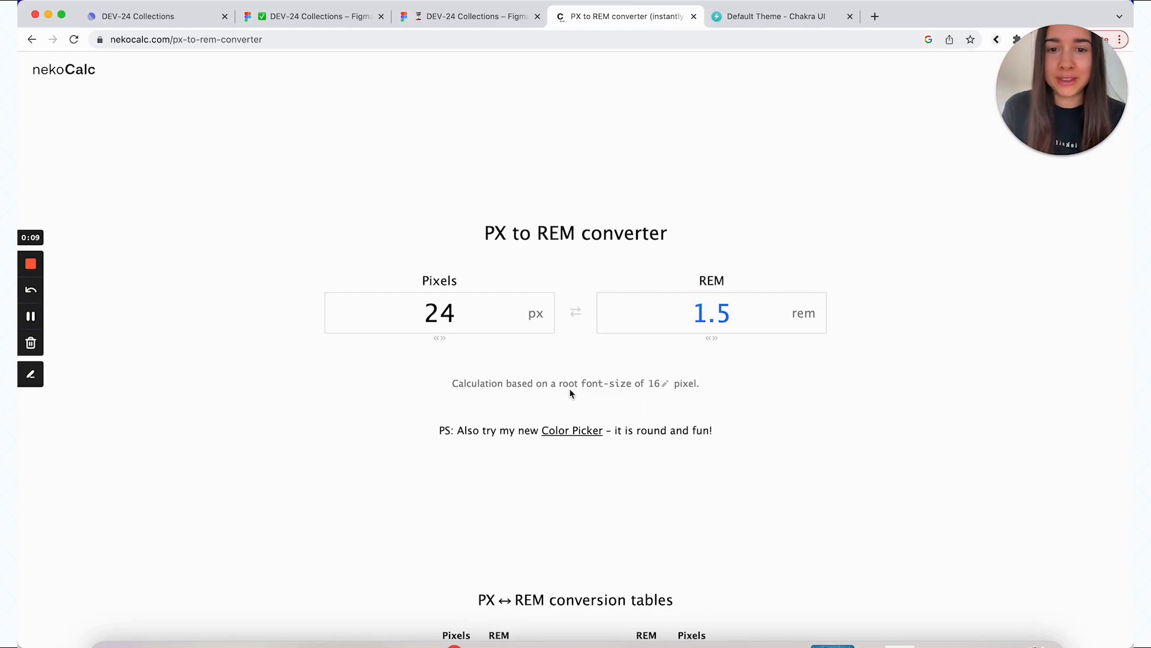
{"action": "mouse_move", "coordinate": [679, 376]}
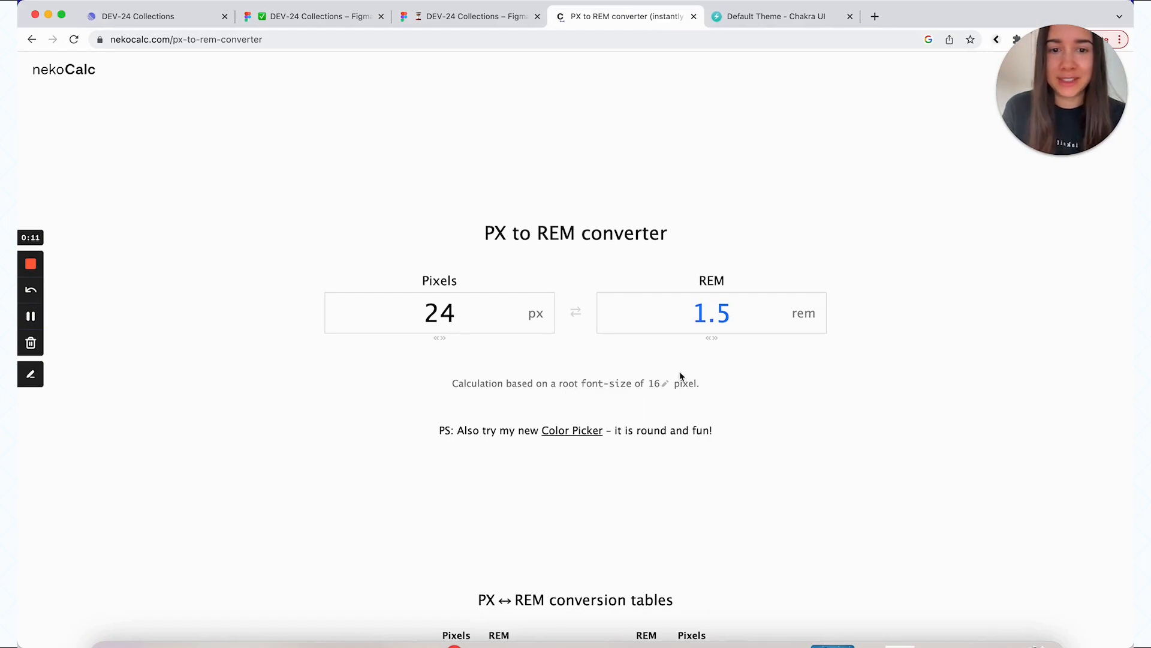
{"action": "left_click", "coordinate": [312, 16]}
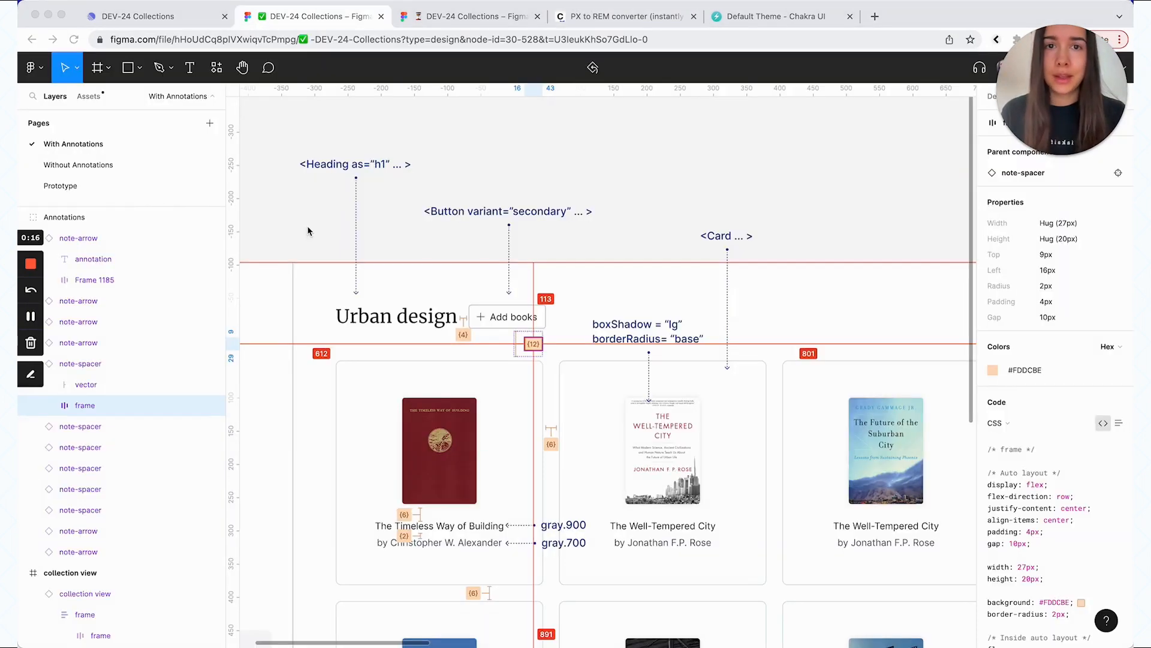
{"action": "mouse_move", "coordinate": [695, 345]}
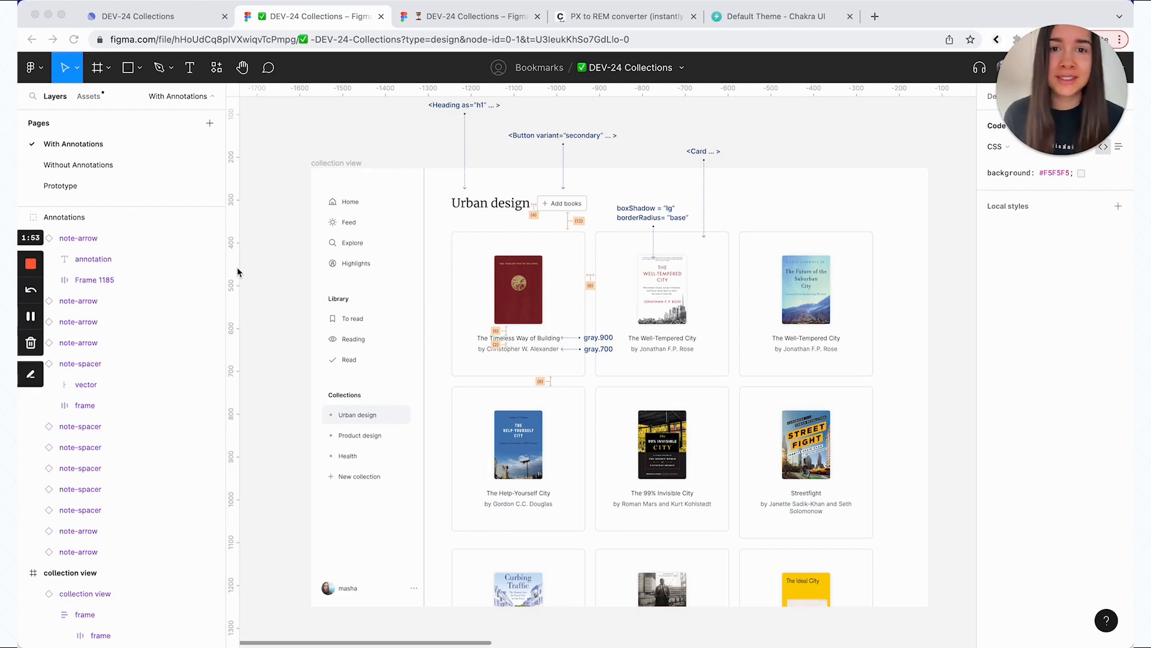
{"action": "mouse_move", "coordinate": [646, 151]}
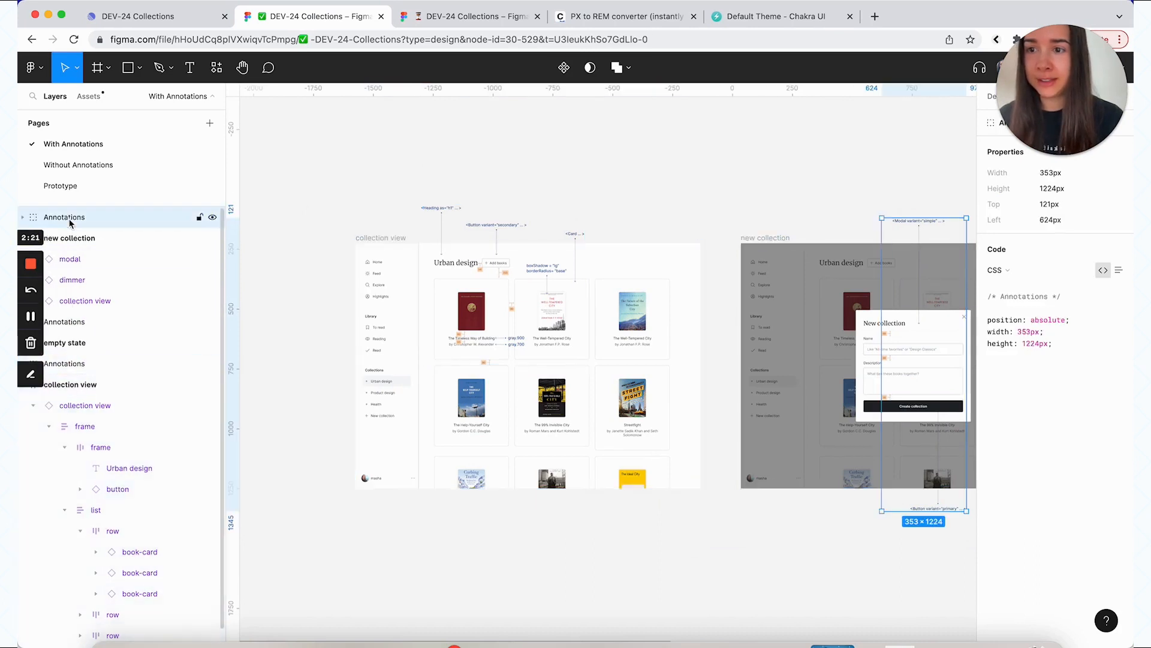
{"action": "left_click", "coordinate": [78, 164]}
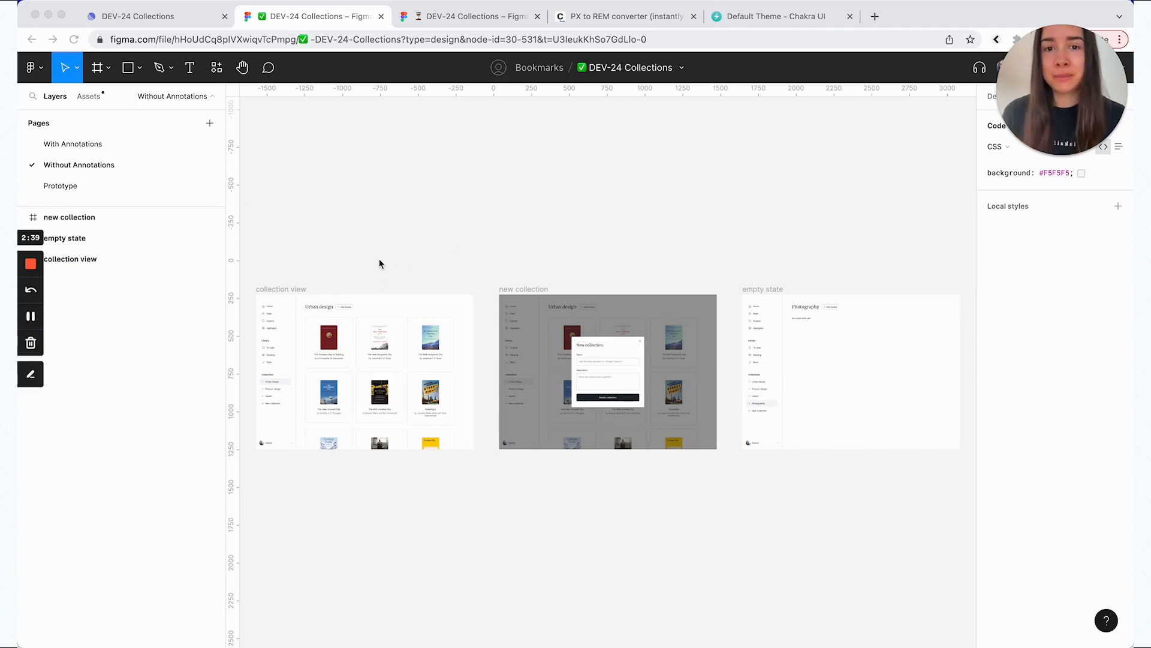
- Show the With Annotations page of the design file
{"action": "left_click", "coordinate": [73, 142]}
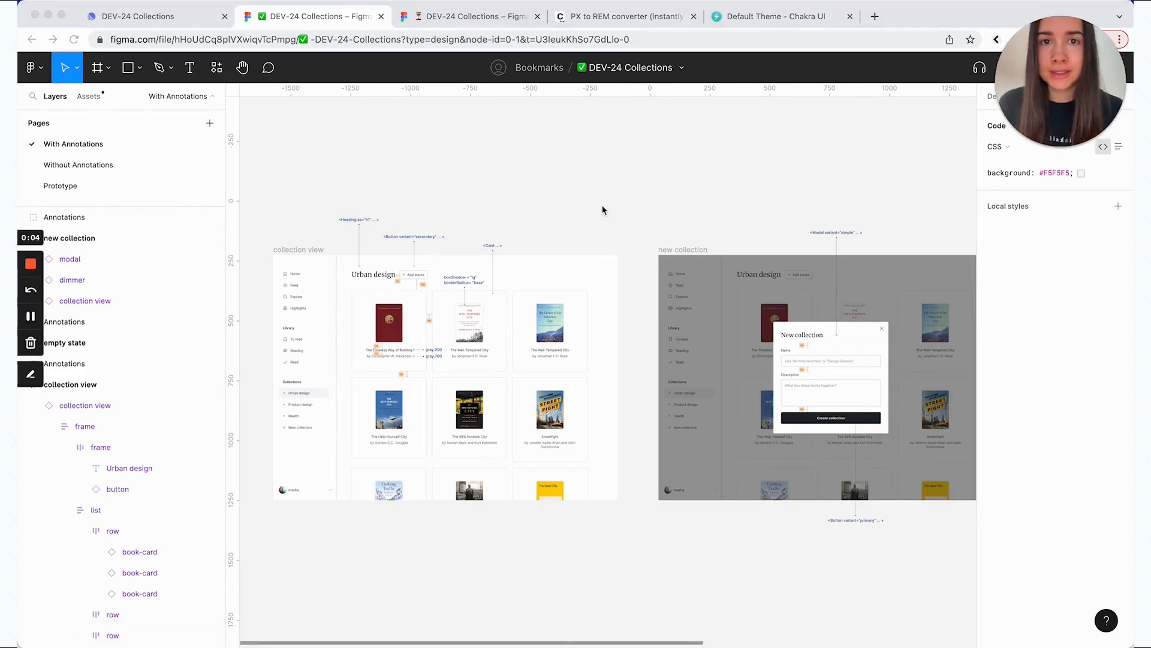
- Run the De-annotator plugin on the other file and view its Without Annotations page
{"action": "left_click", "coordinate": [470, 15]}
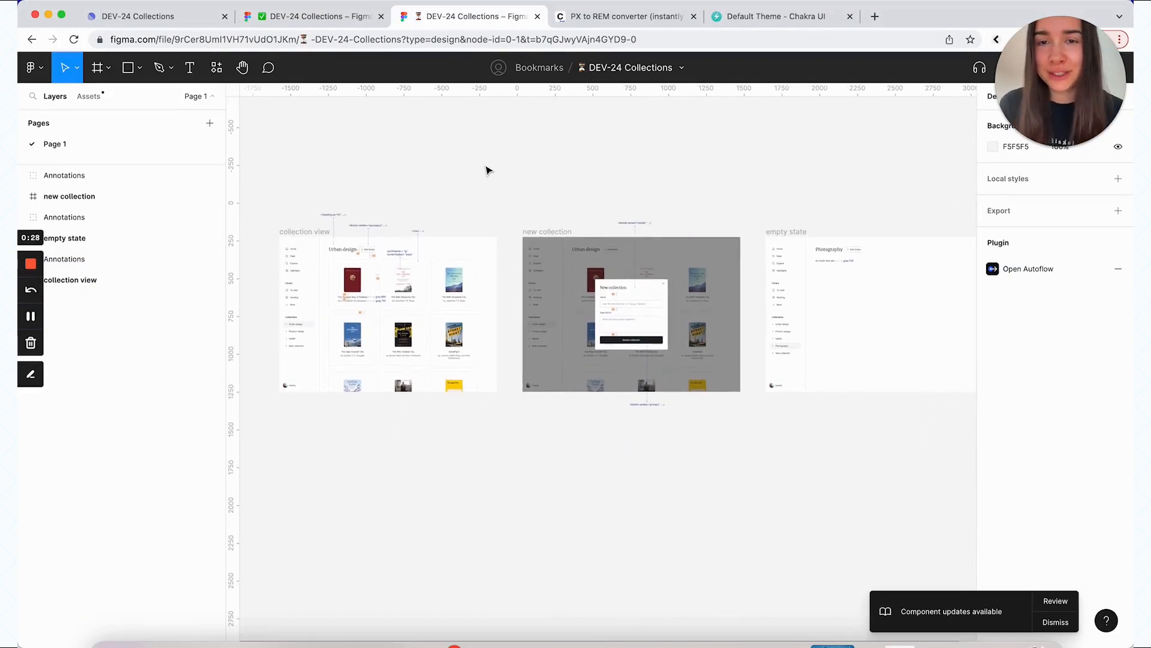
{"action": "left_click", "coordinate": [55, 144]}
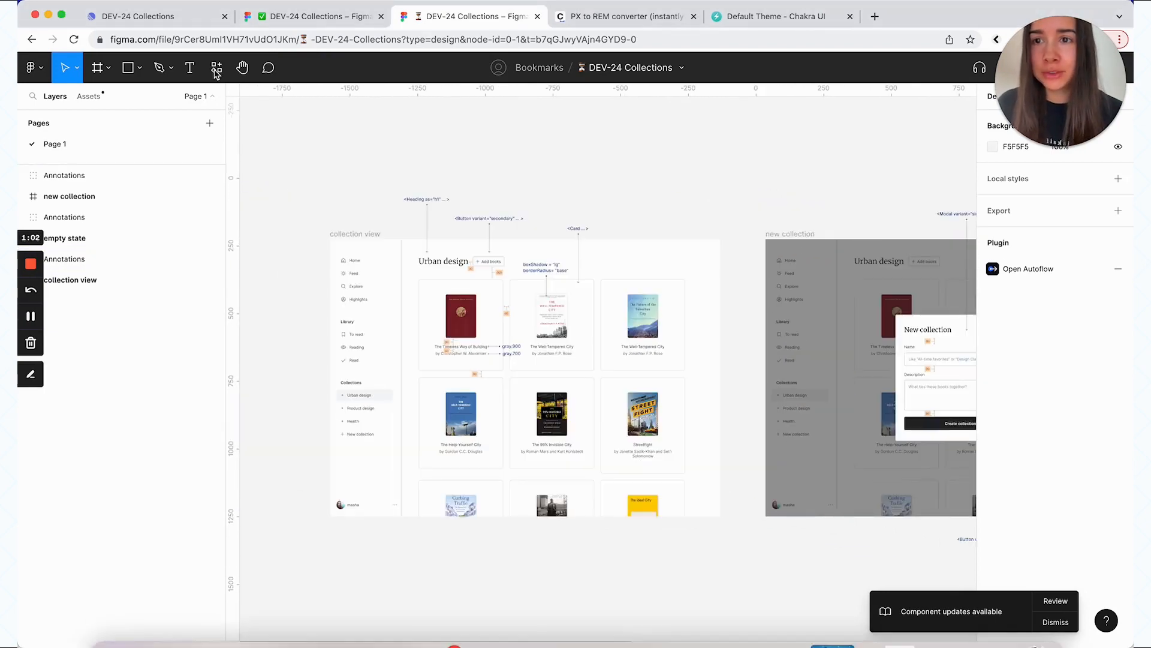
{"action": "left_click", "coordinate": [216, 67]}
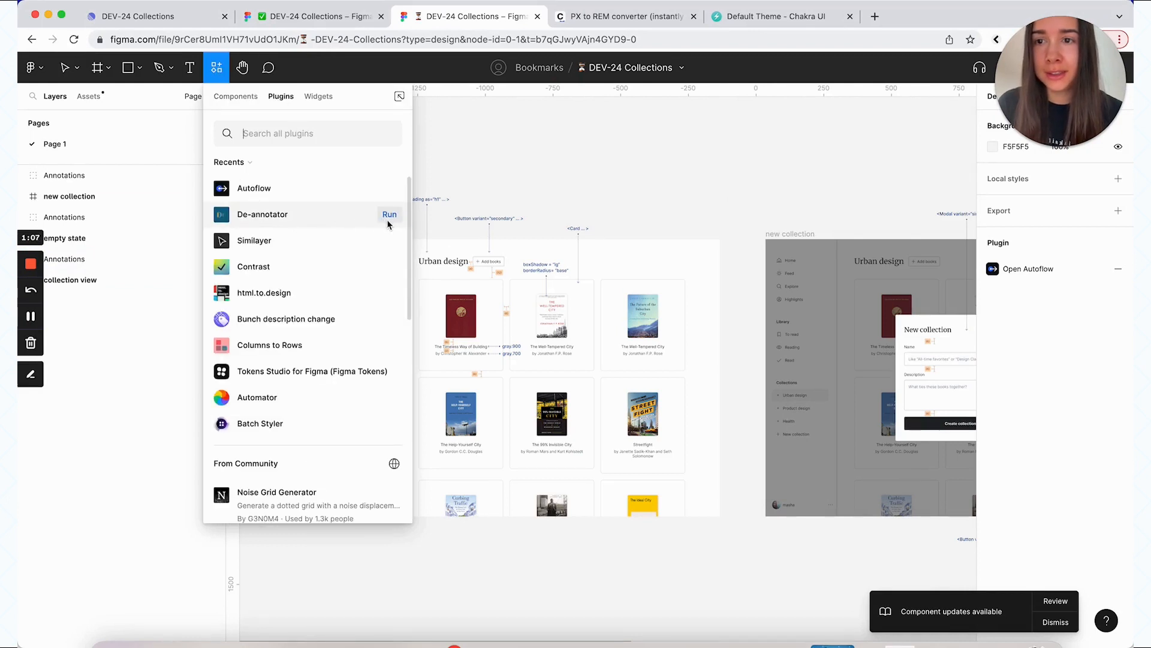
{"action": "left_click", "coordinate": [389, 214]}
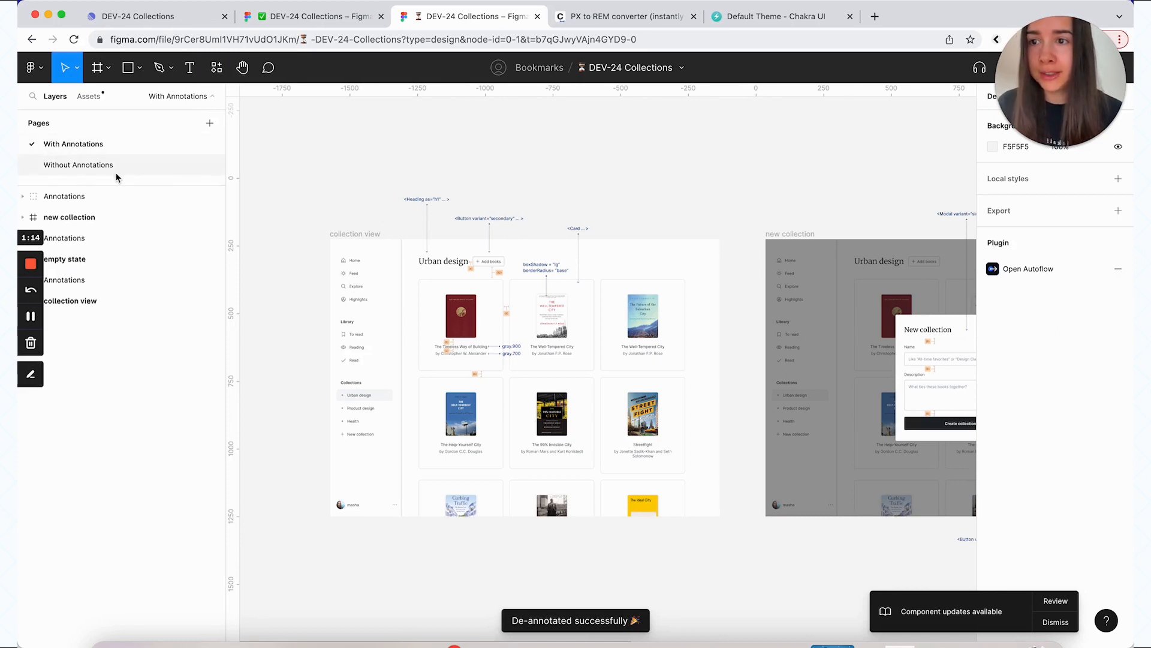
{"action": "left_click", "coordinate": [80, 164]}
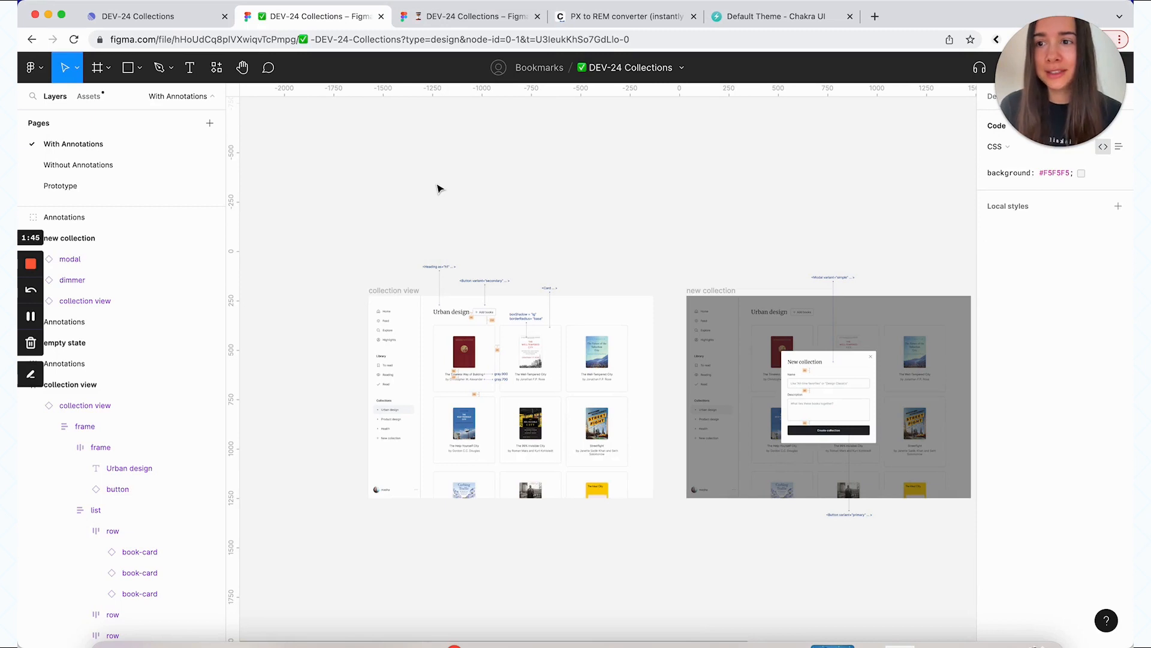
- Show the Prototype page in Design view, zoomed on the frame 1 to frame 2 arrow
{"action": "left_click", "coordinate": [60, 185]}
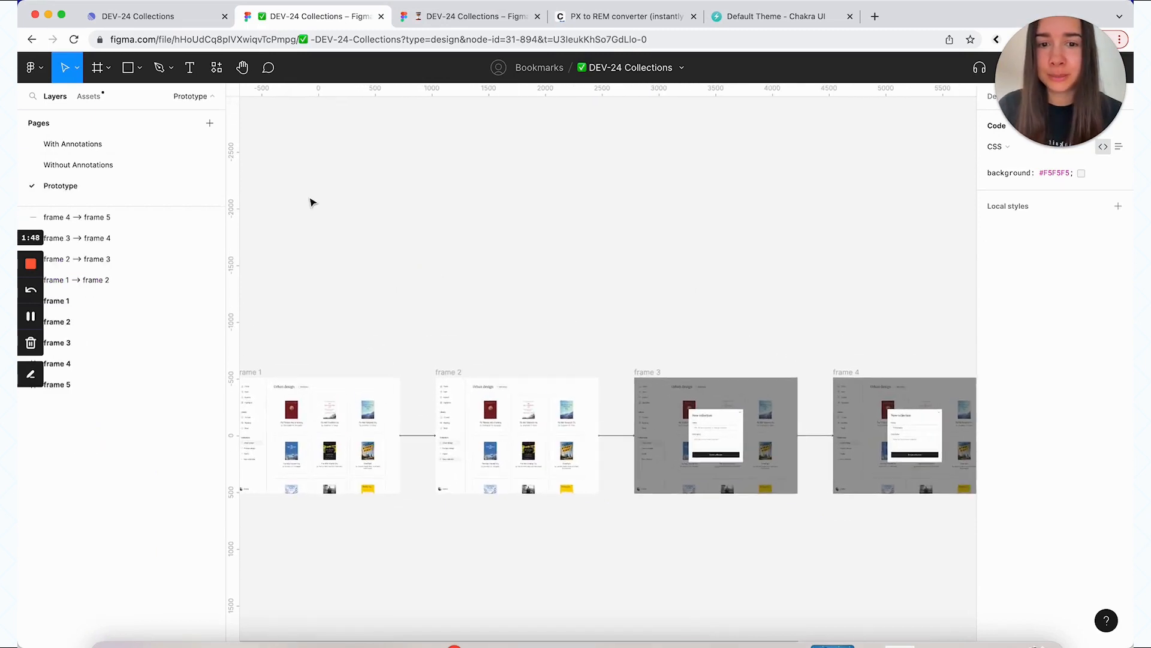
{"action": "scroll", "scroll_direction": "right", "scroll_amount": 3}
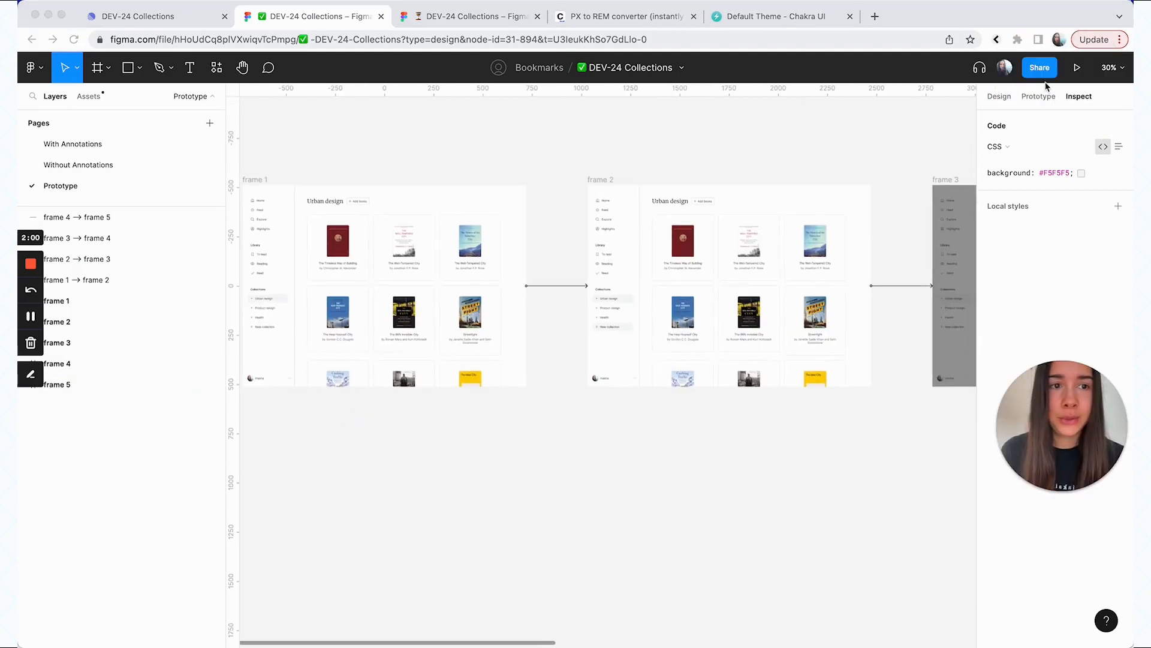
{"action": "left_click", "coordinate": [1038, 96]}
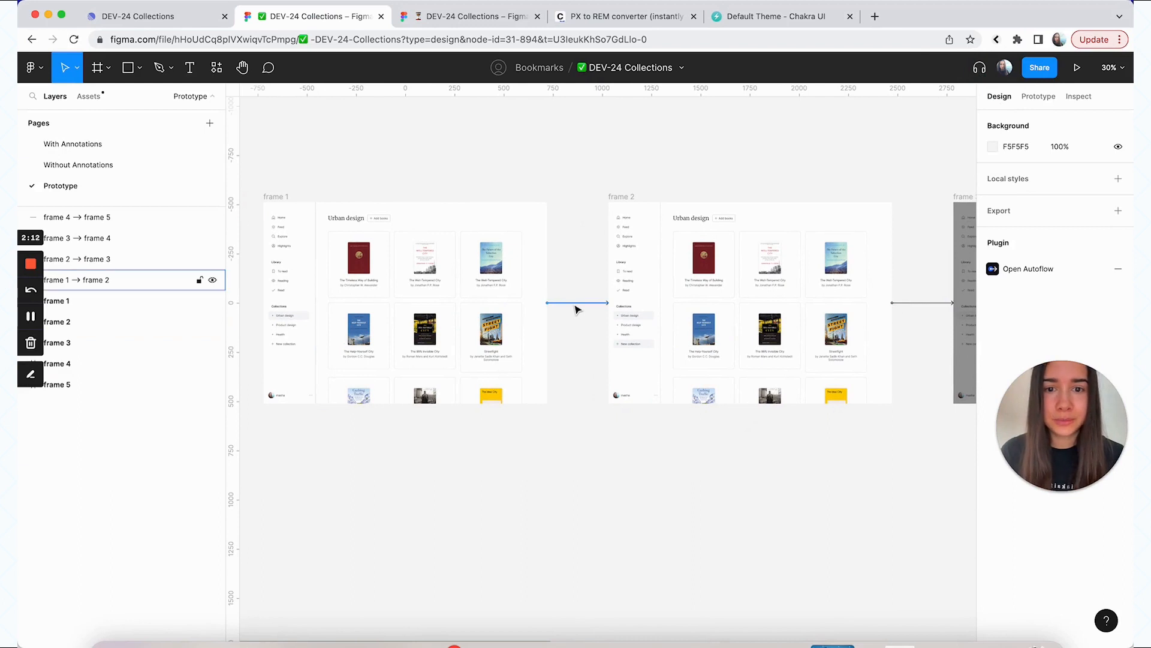
{"action": "scroll", "scroll_direction": "right", "scroll_amount": 3}
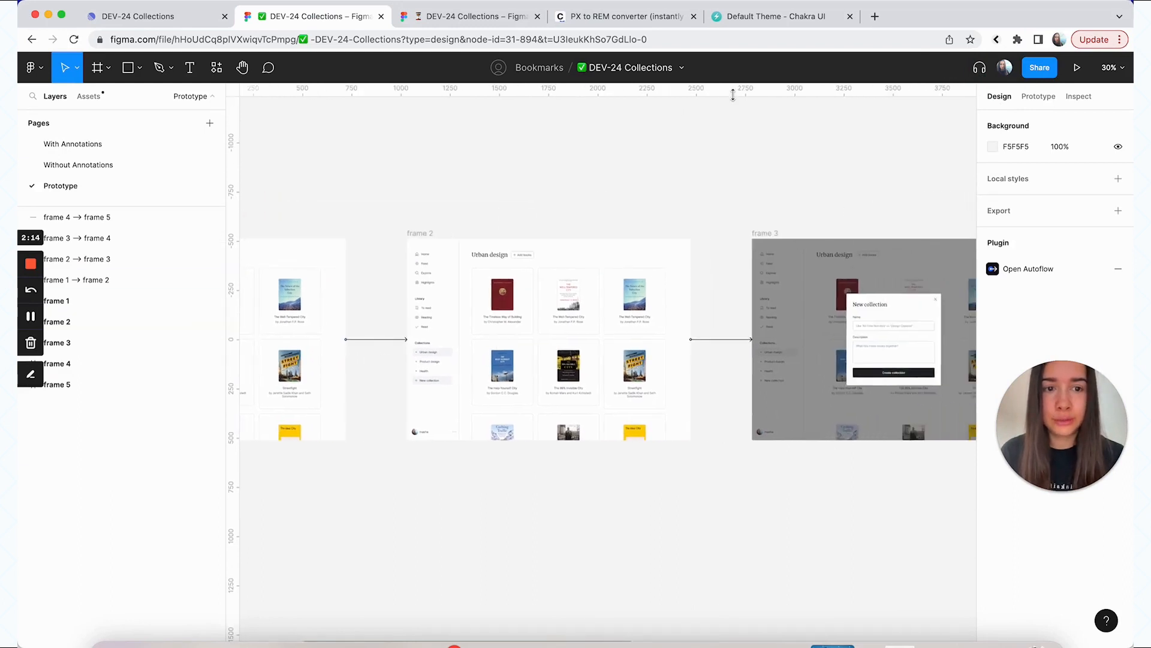
{"action": "scroll", "scroll_direction": "right", "scroll_amount": 3}
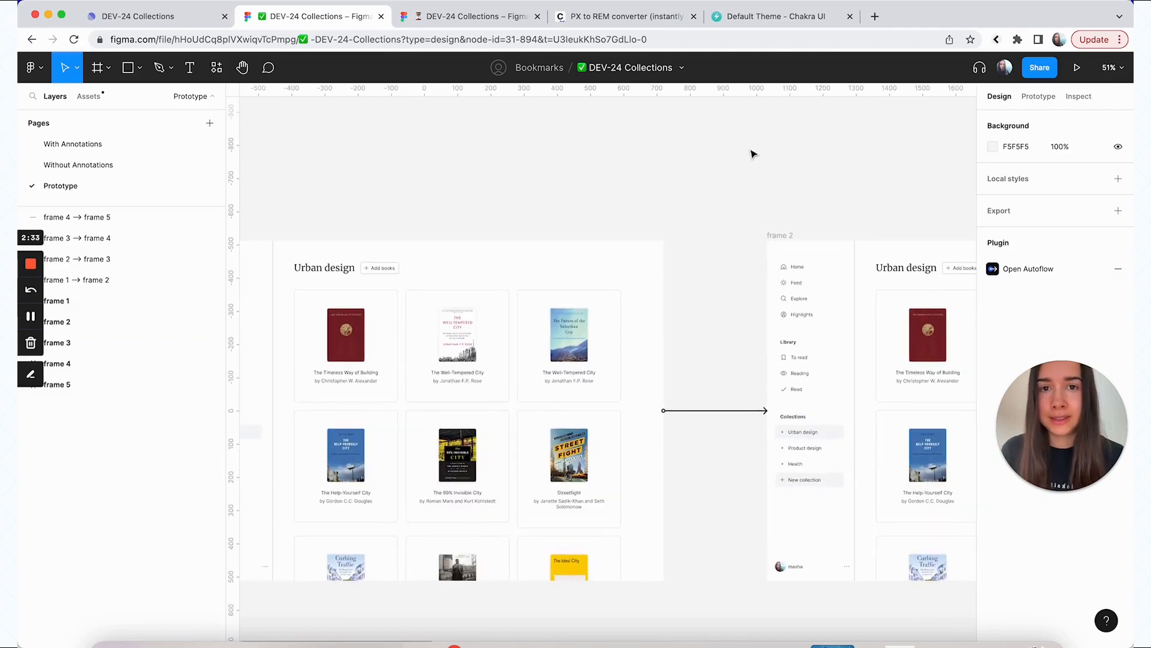
- Remove the frame 1 to frame 2 flow arrow and bring up the Plugins list
{"action": "left_click", "coordinate": [712, 410]}
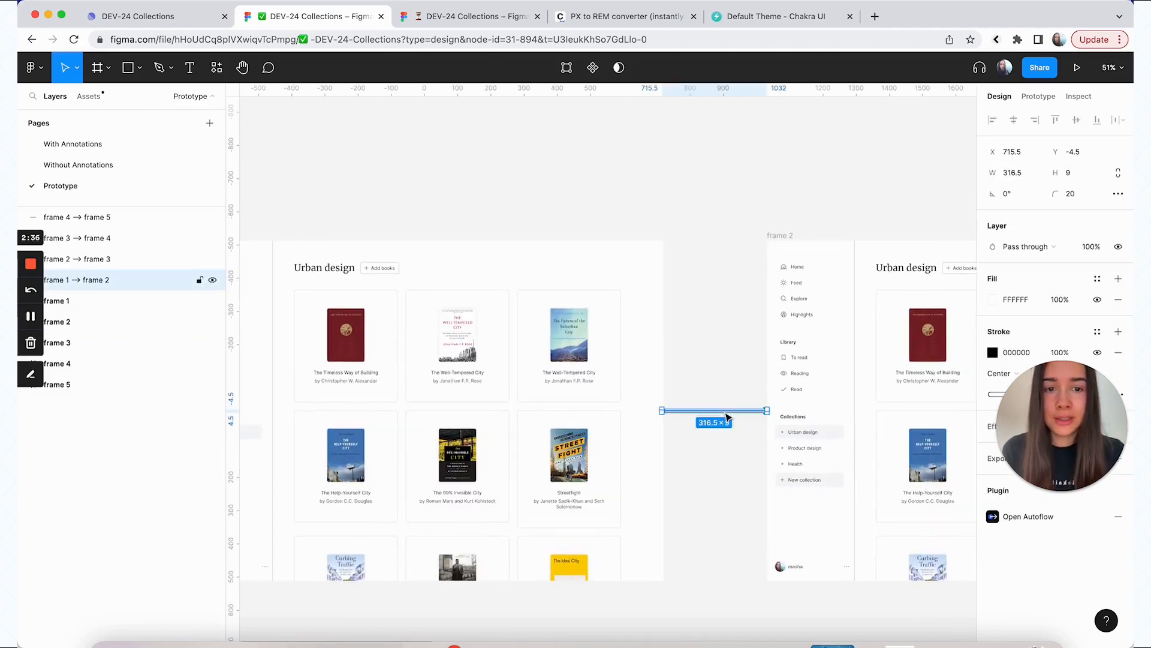
{"action": "left_click", "coordinate": [216, 67]}
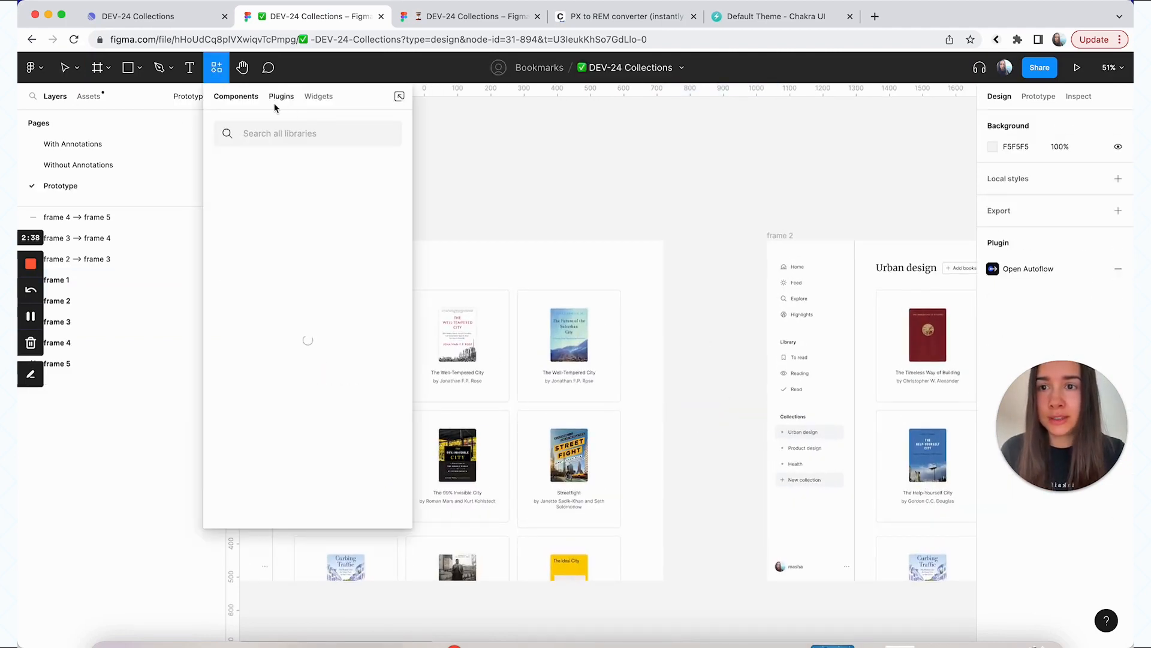
{"action": "left_click", "coordinate": [281, 96]}
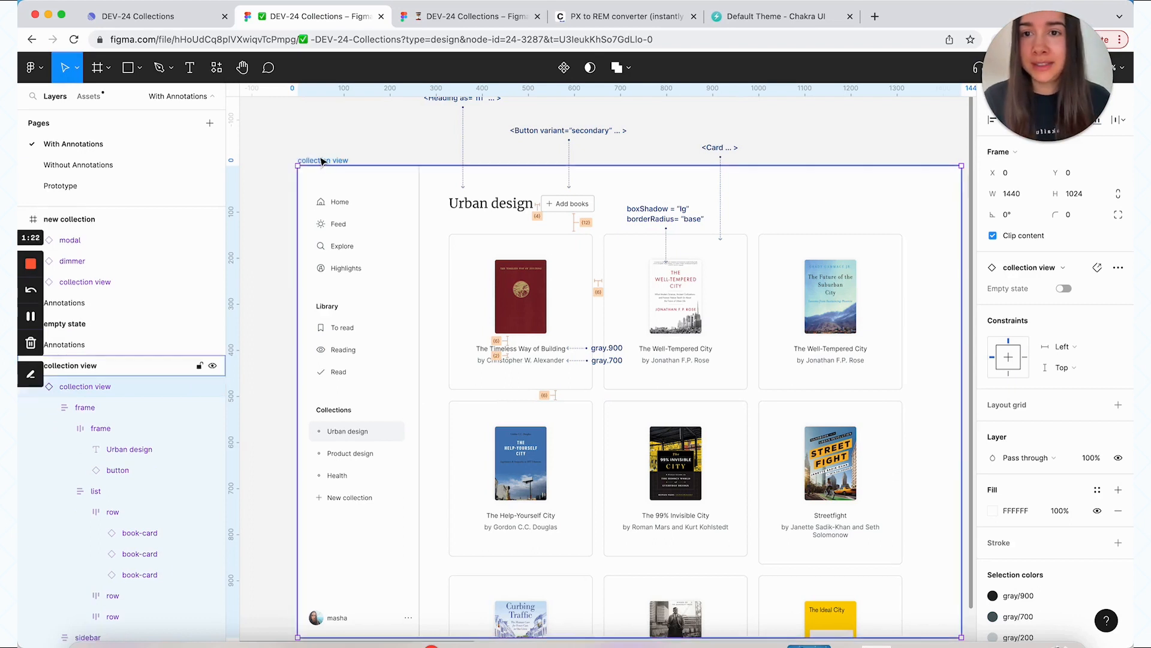
- Select the collection view frame and its Urban design heading text layer
{"action": "left_click", "coordinate": [130, 448]}
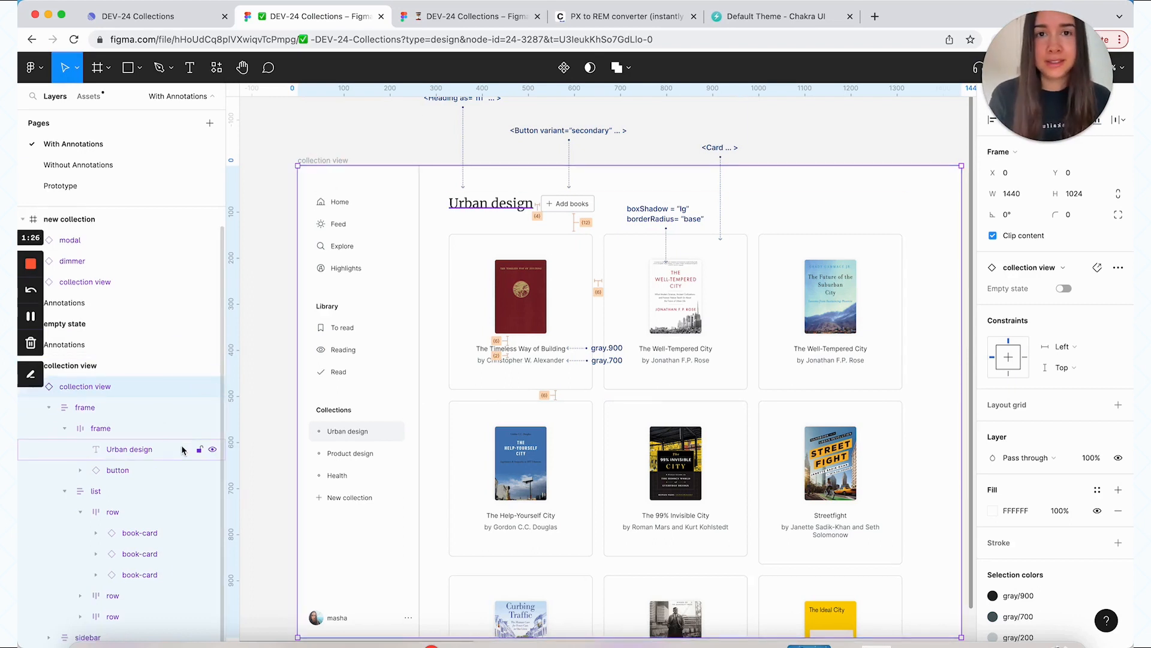
{"action": "left_click", "coordinate": [468, 15]}
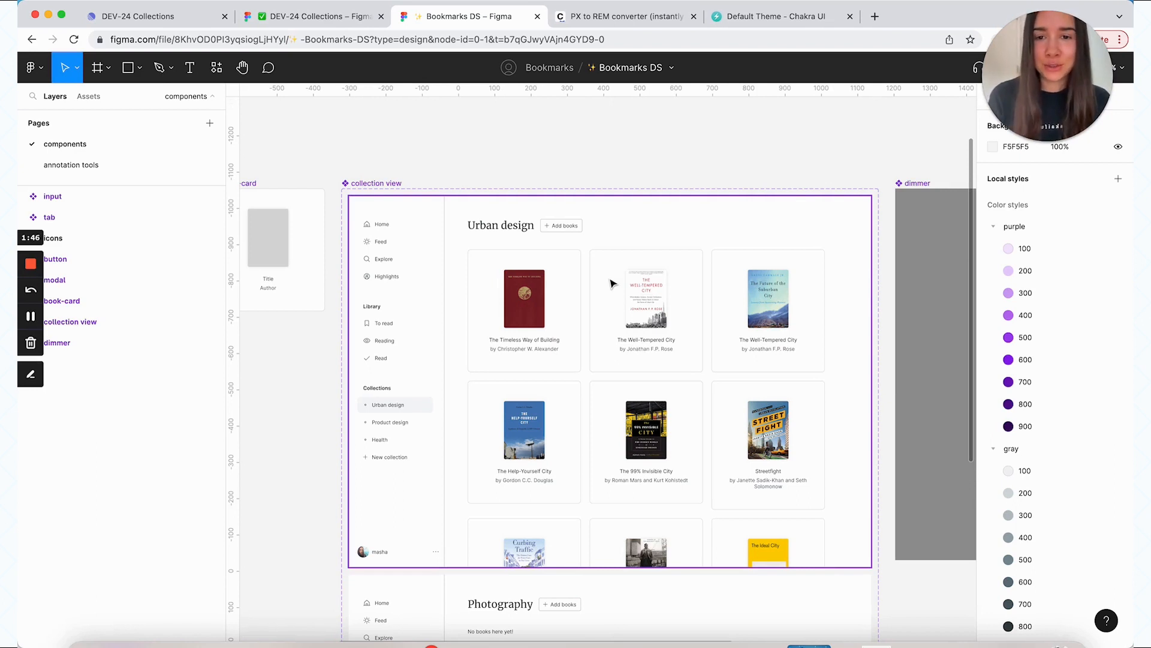
- Browse Bookmarks DS components and annotation tools page, then return to DEV-24 Collections
{"action": "scroll", "scroll_direction": "down", "scroll_amount": 3}
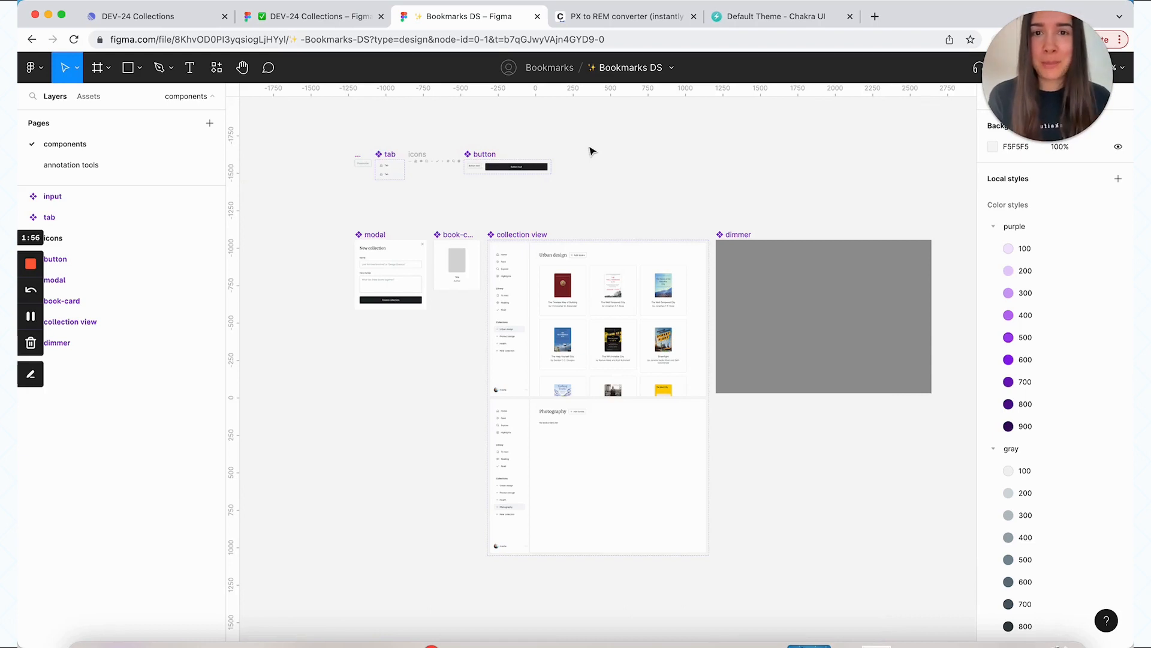
{"action": "mouse_move", "coordinate": [536, 218]}
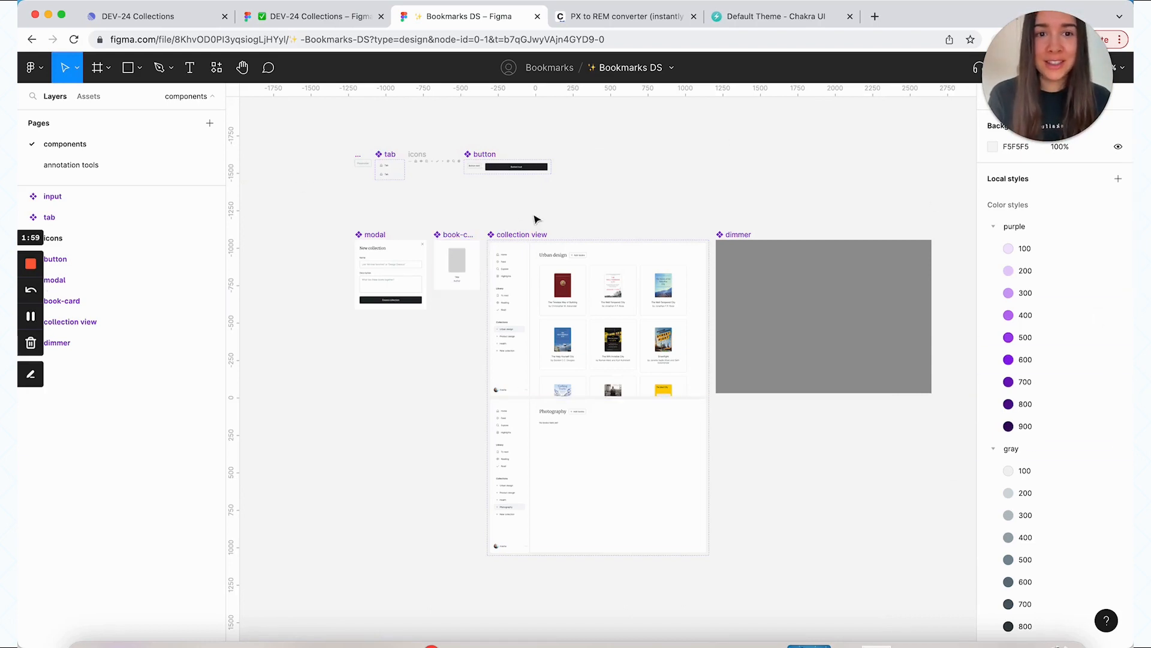
{"action": "mouse_move", "coordinate": [608, 225]}
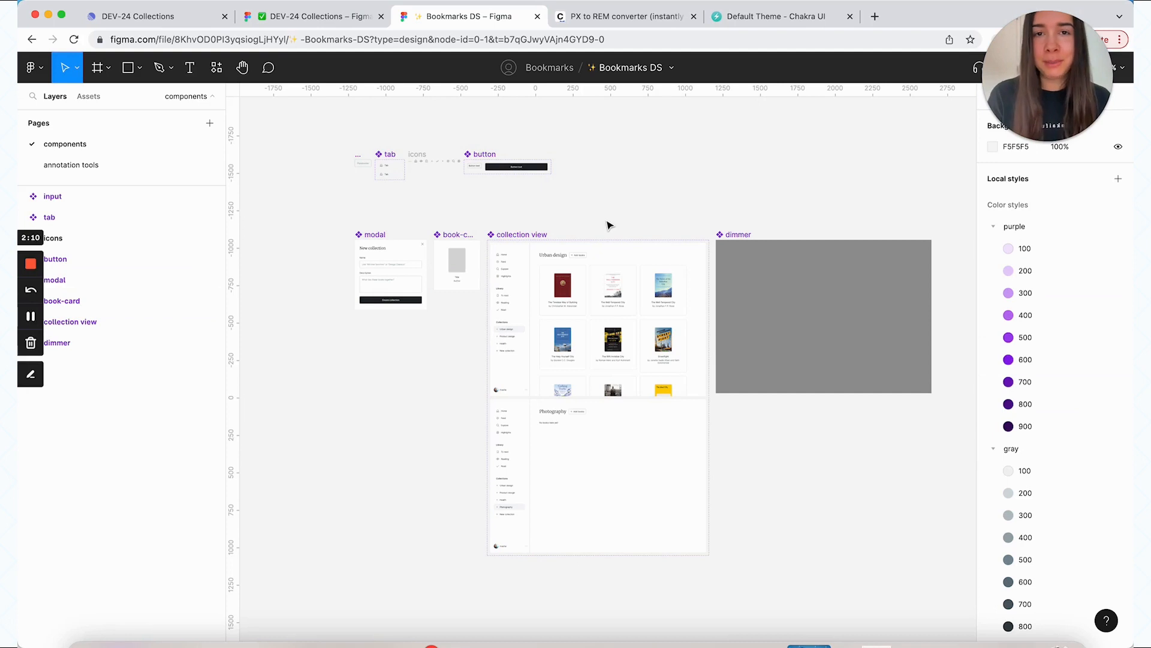
{"action": "mouse_move", "coordinate": [259, 170]}
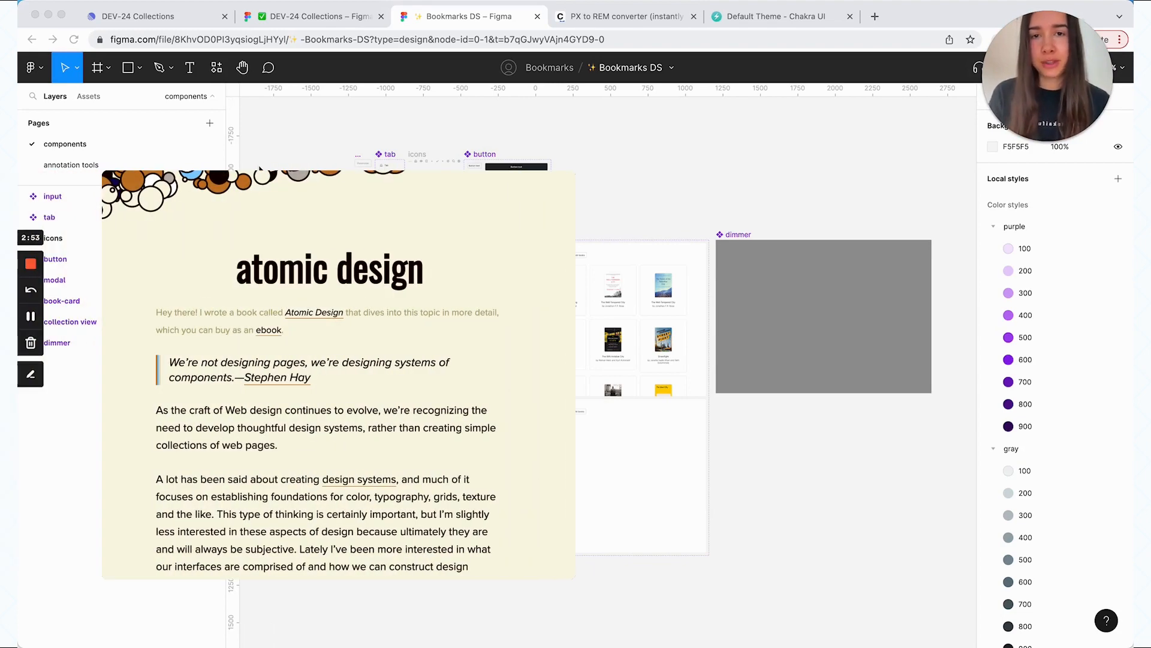
{"action": "scroll", "scroll_direction": "down", "scroll_amount": 3}
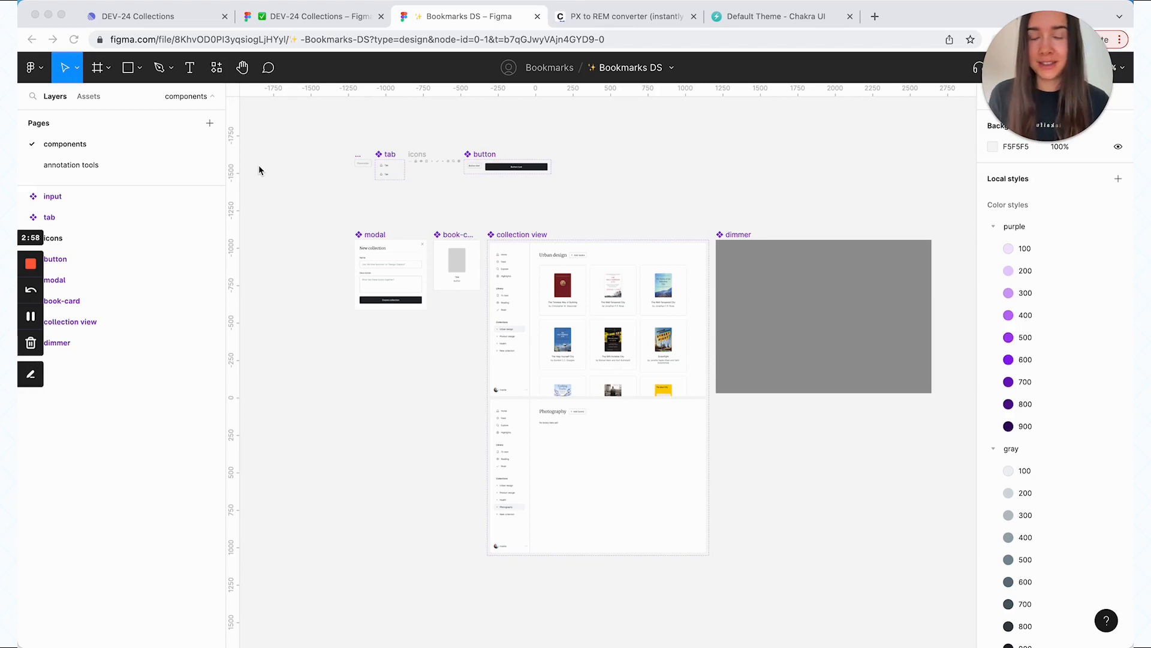
{"action": "mouse_move", "coordinate": [307, 252]}
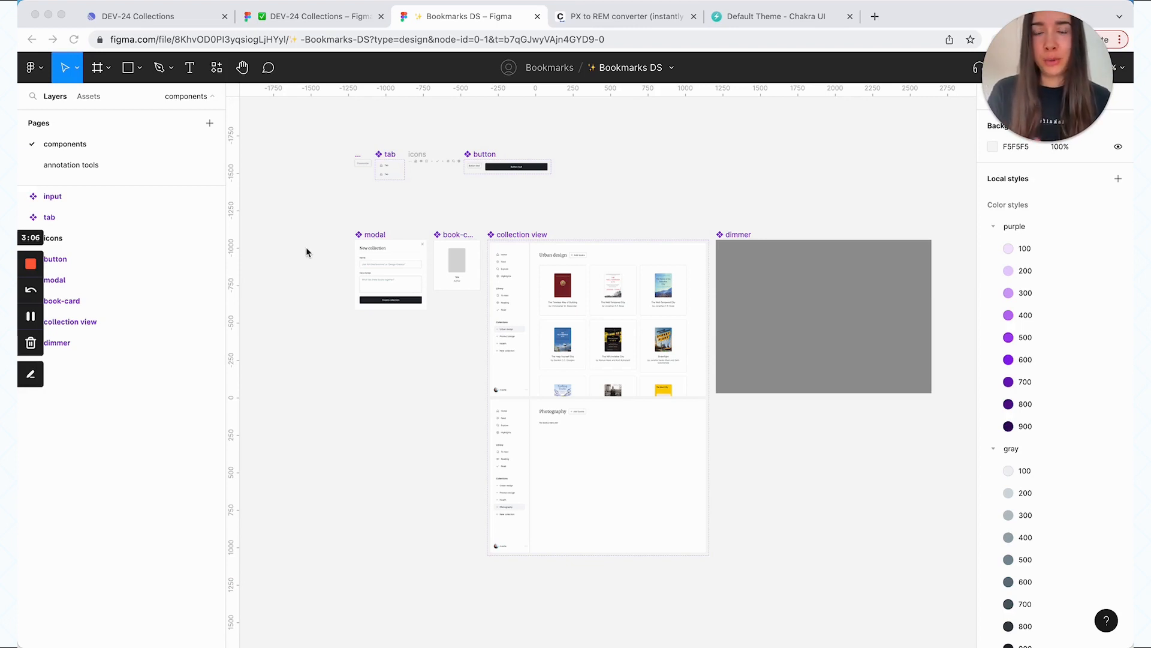
{"action": "left_click", "coordinate": [70, 164]}
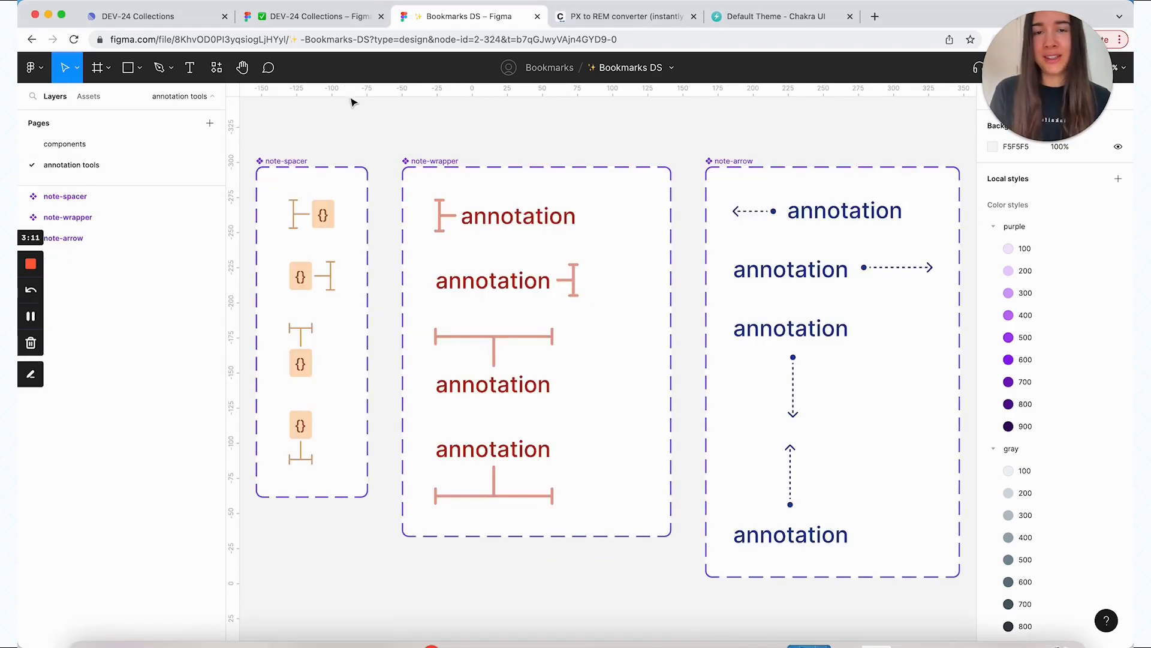
{"action": "left_click", "coordinate": [308, 16]}
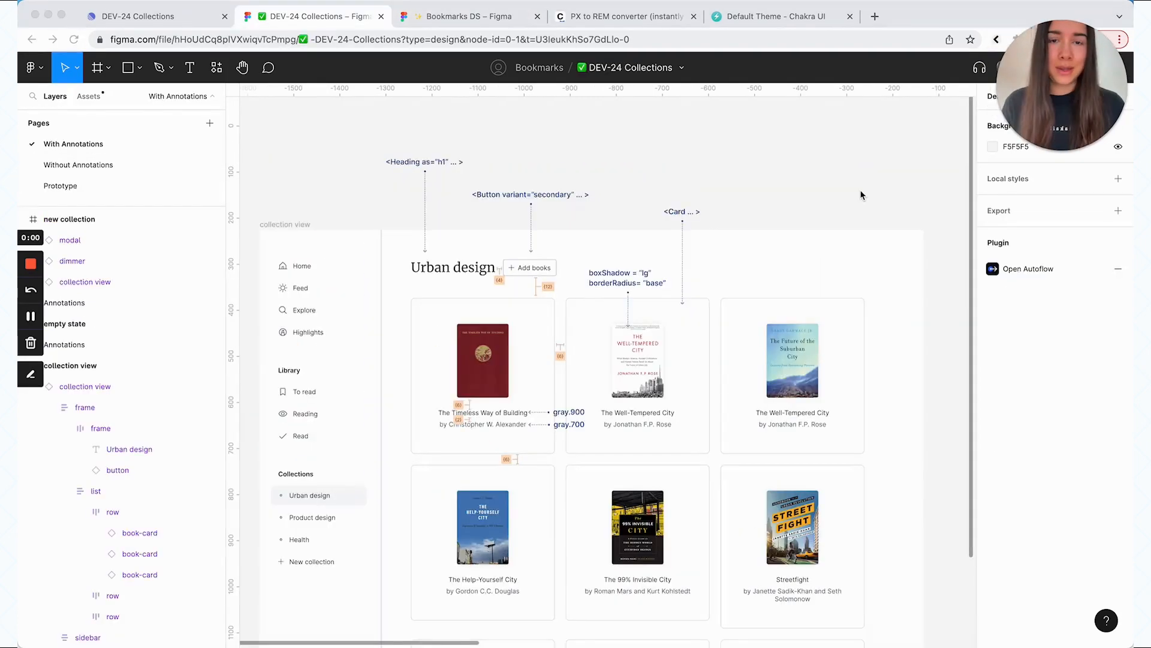